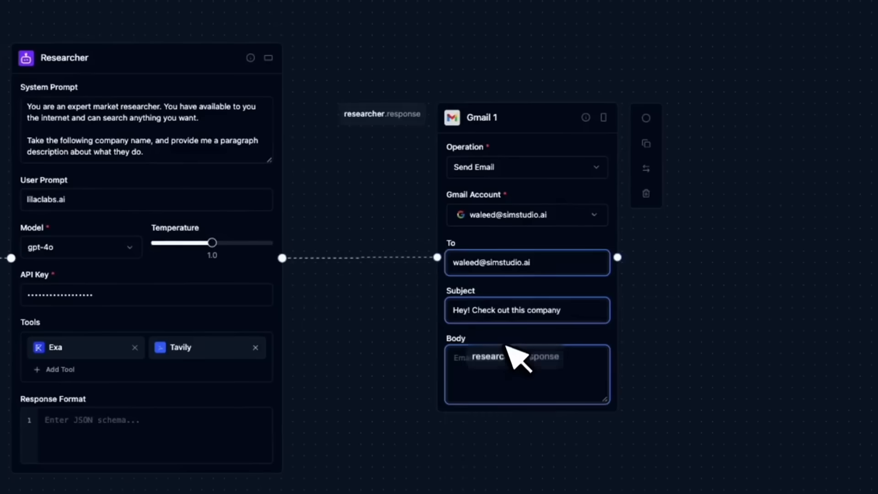
- Put researcher.response into the Gmail block's Body and run the workflow
text(<)
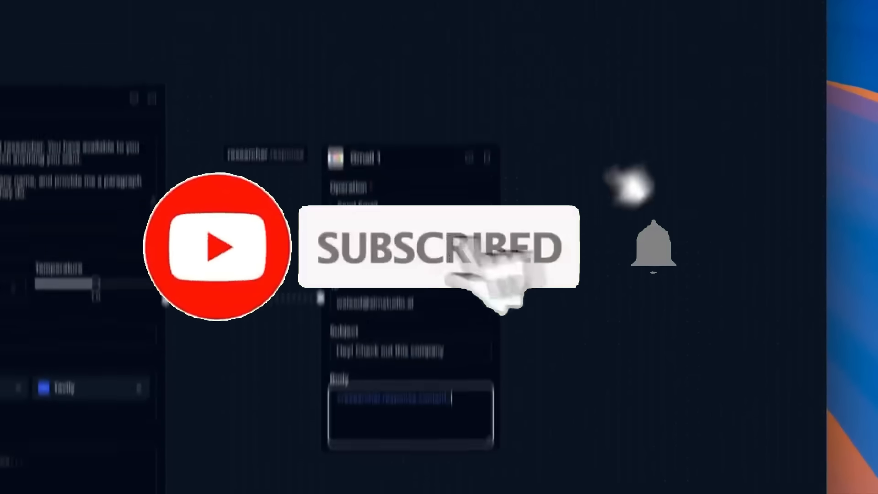
click(777, 77)
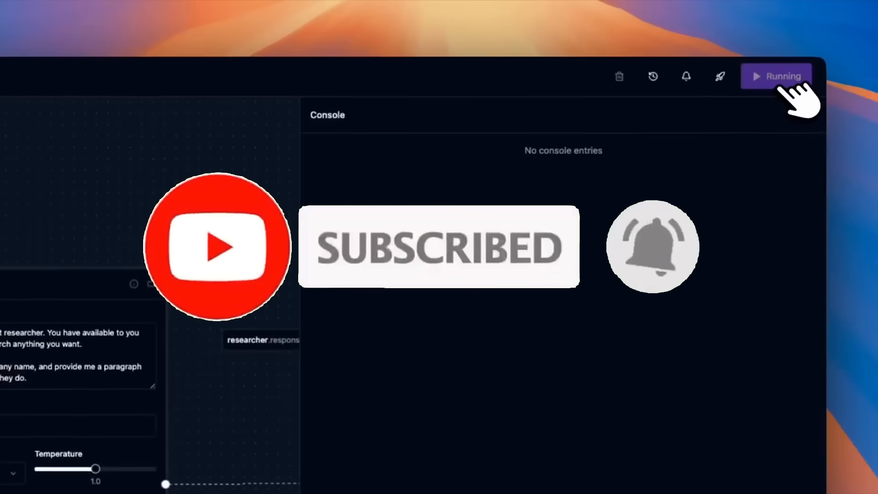
click(776, 76)
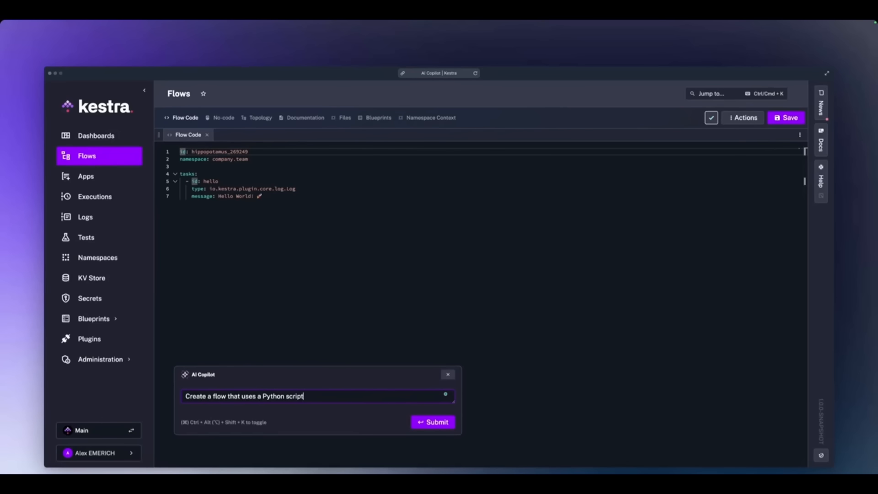
- Open the everything_as_code flow editor and view its etl.py namespace file beside the code
text(to fetch weather data from Ne)
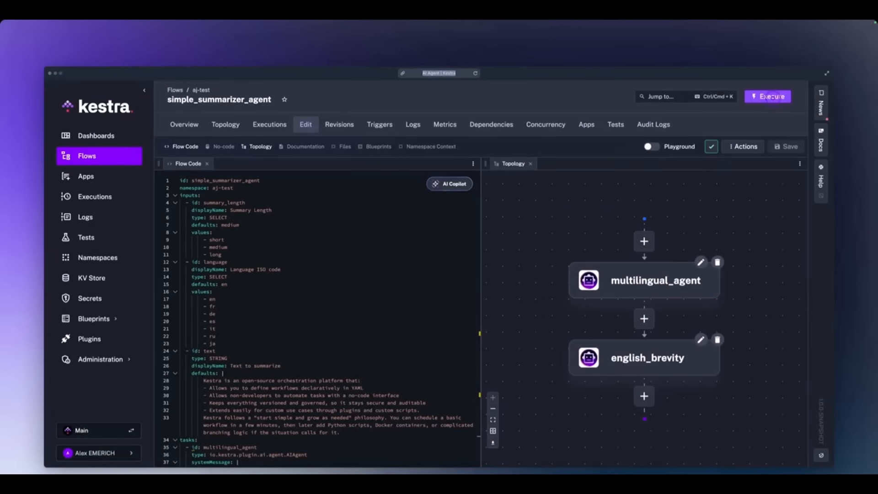
click(768, 96)
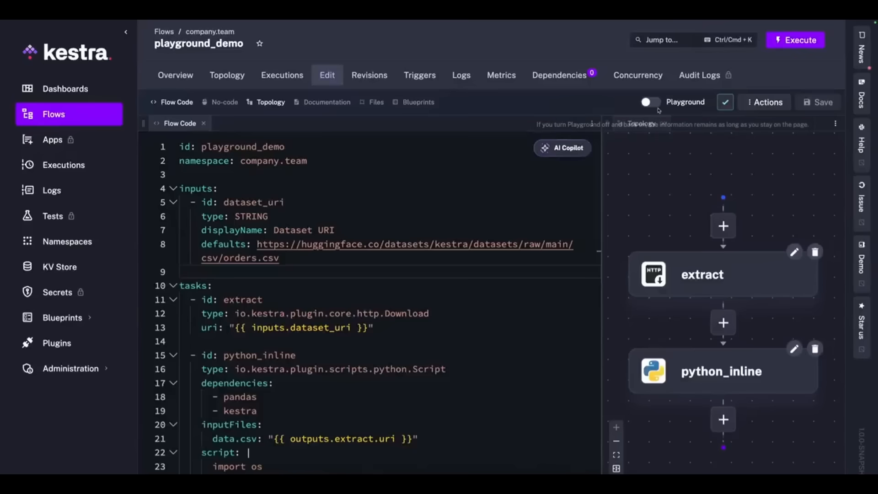
click(649, 102)
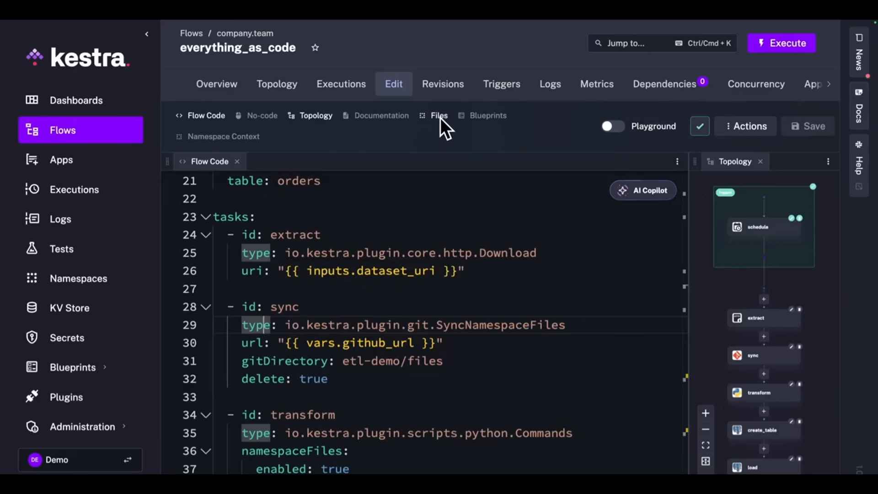
click(439, 115)
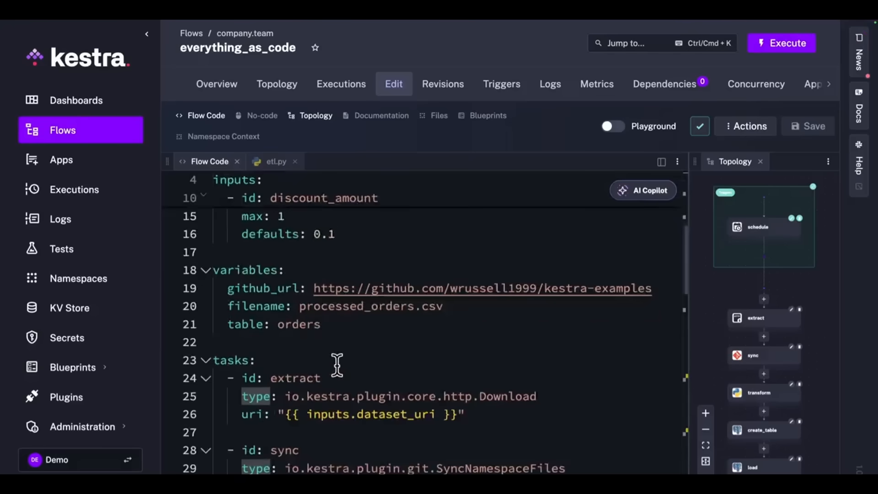
scroll(down, 3)
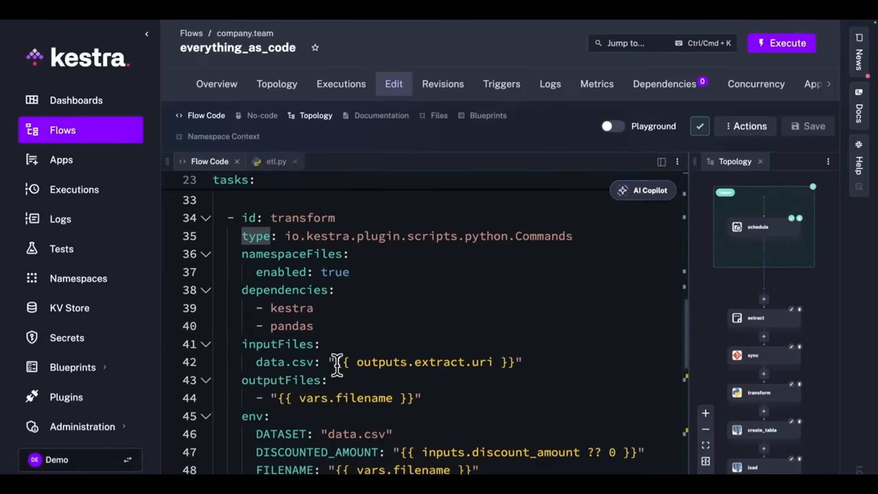
- Inspect everything_from_ui's S3 watch trigger bucket and upload task 'from' expression in no-code forms
click(261, 116)
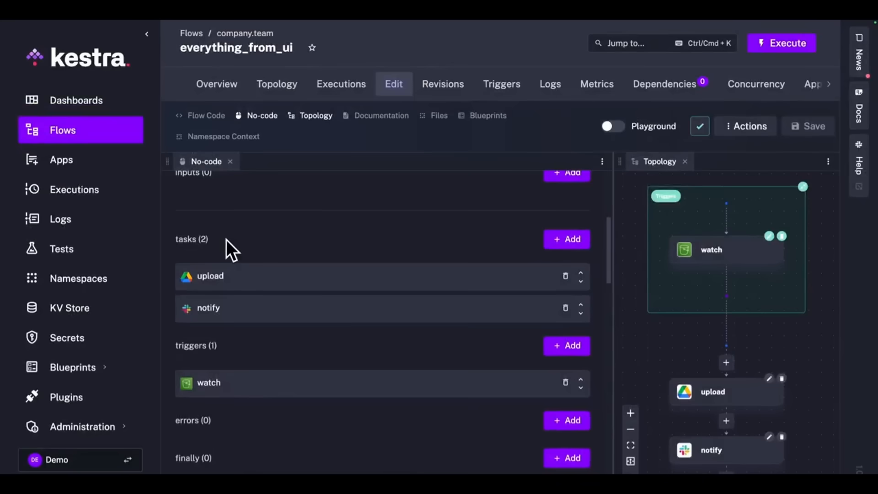
click(209, 383)
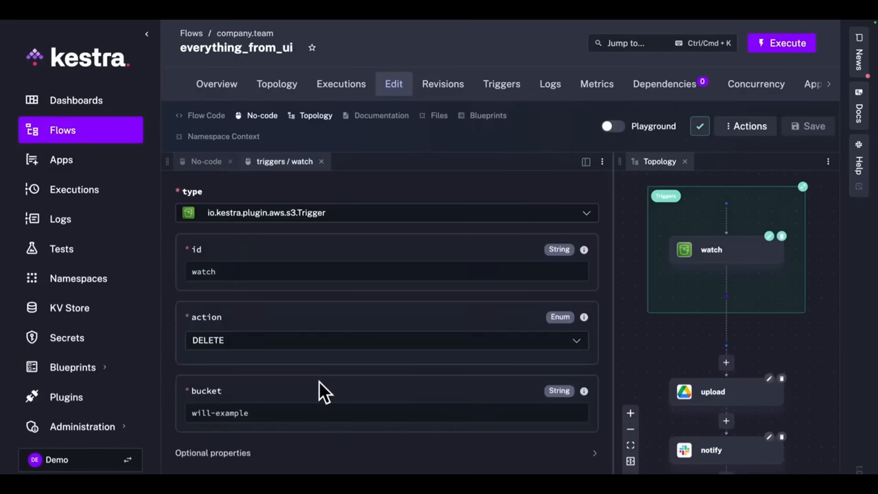
double_click(201, 413)
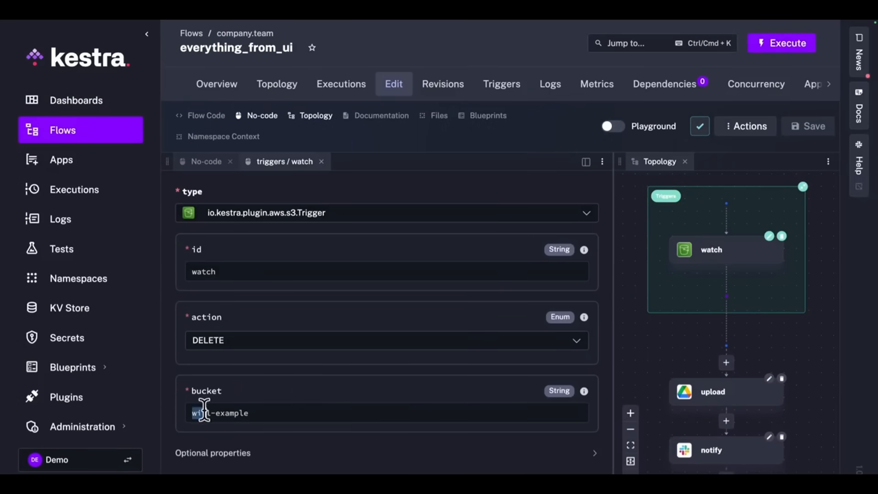
click(206, 161)
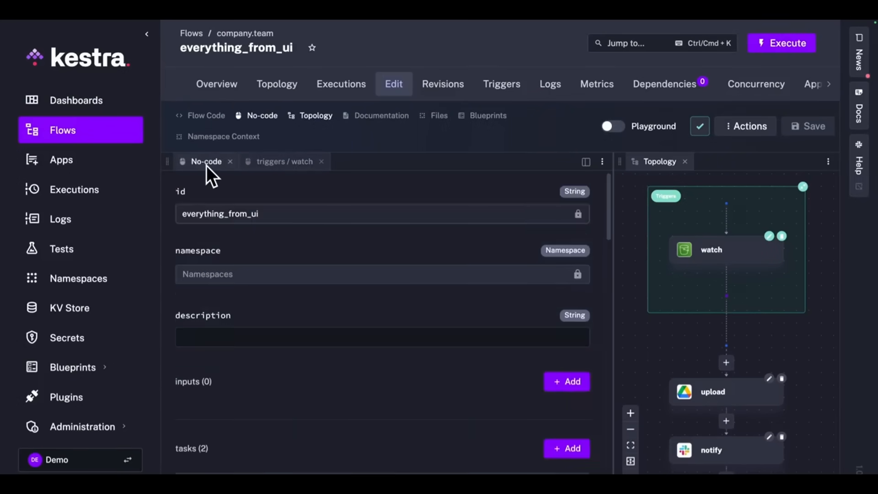
click(713, 392)
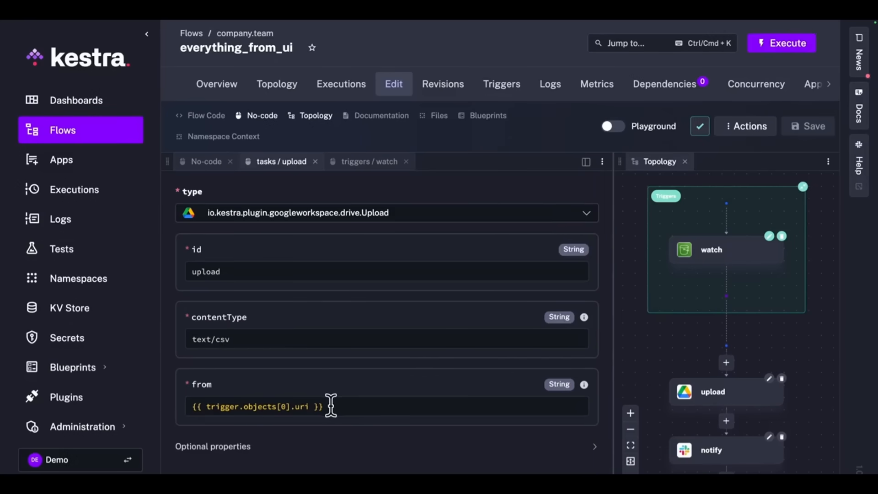
triple_click(255, 407)
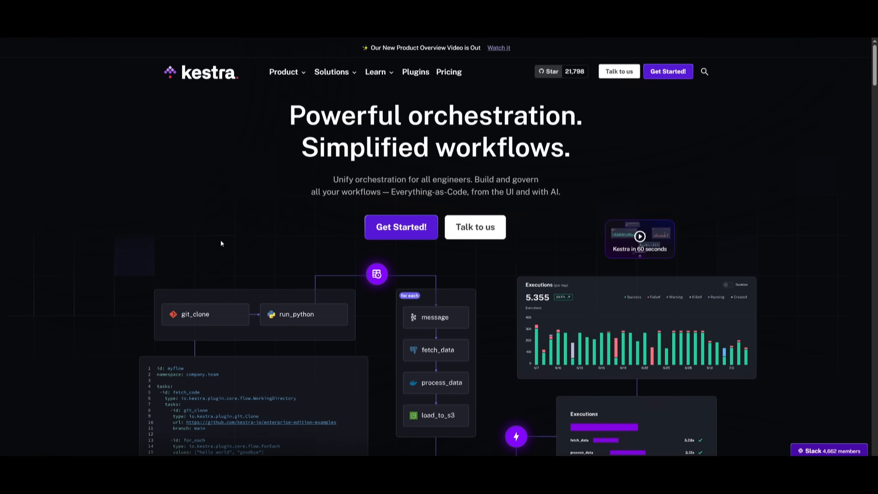
- Read down the Kestra README to Quick Start and highlight the WSL docker run command
scroll(down, 3)
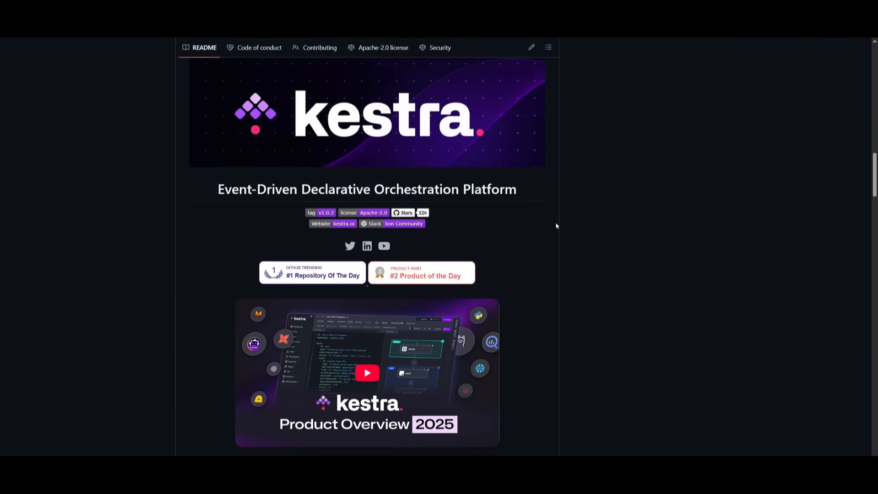
mouse_move(564, 218)
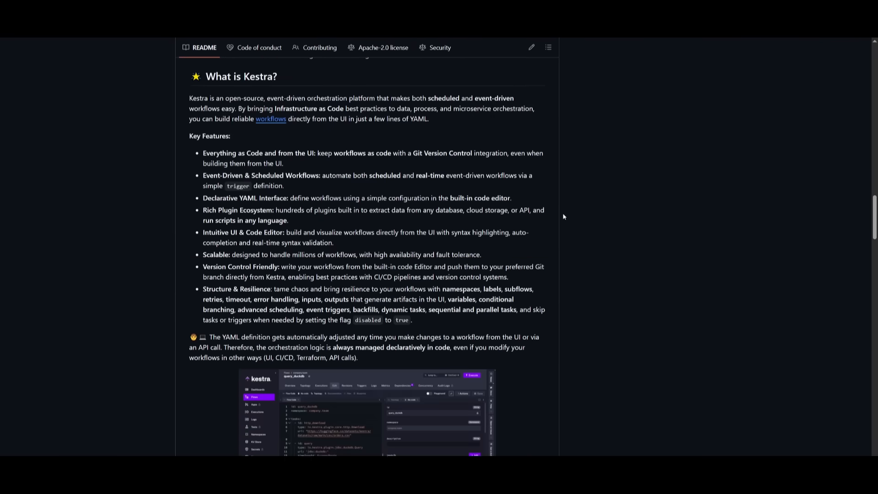
scroll(down, 3)
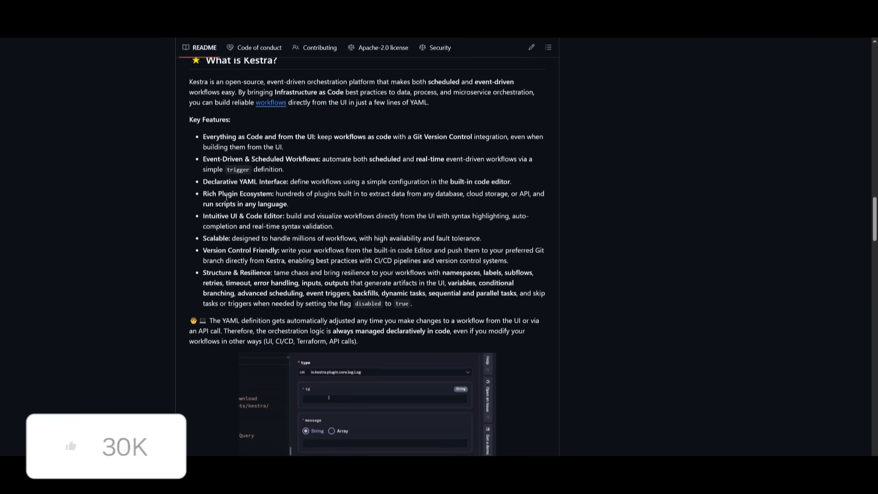
text(log_size)
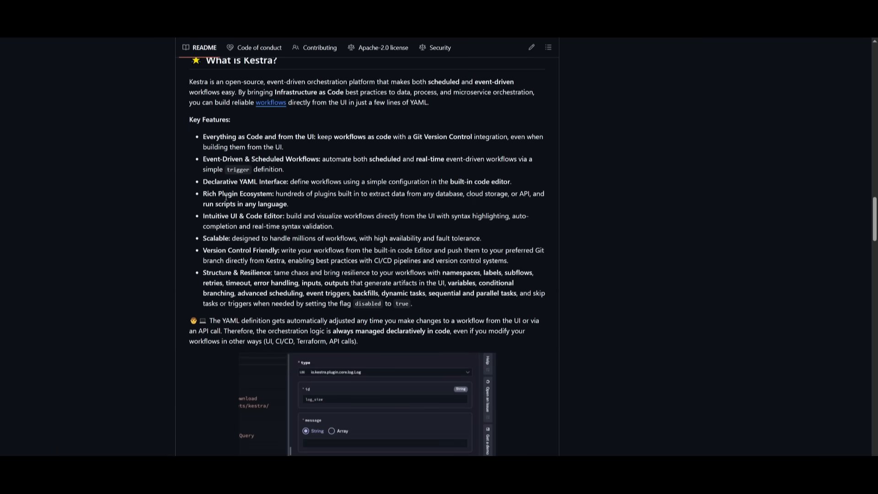
scroll(down, 3)
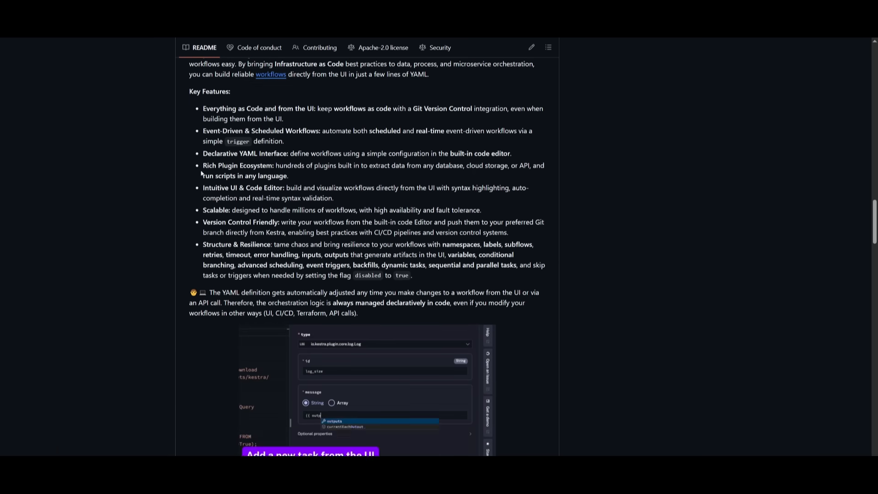
scroll(down, 3)
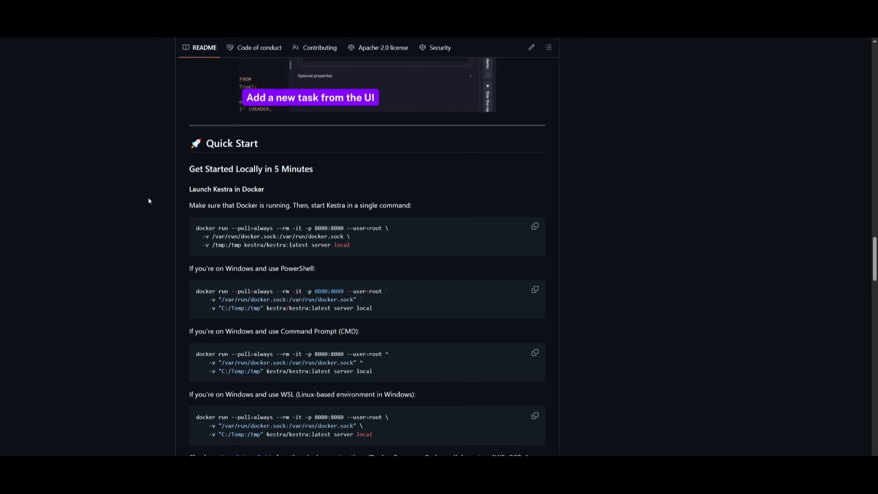
scroll(down, 3)
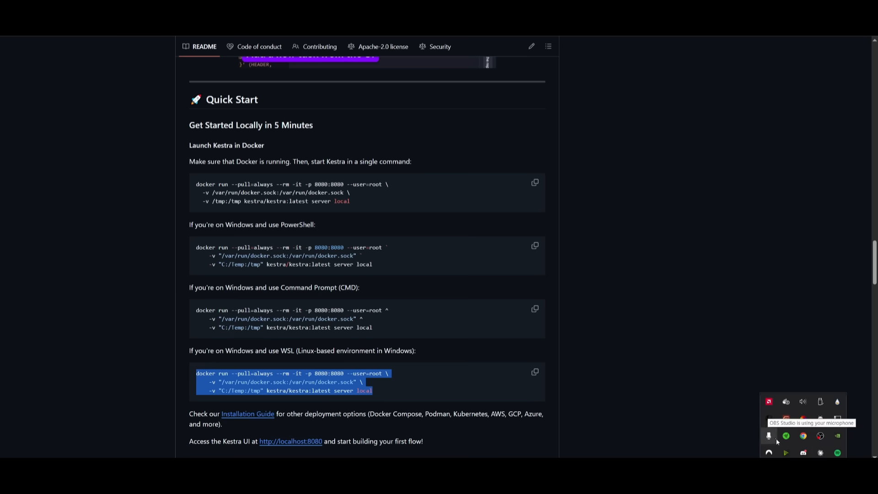
mouse_move(786, 402)
text(ws)
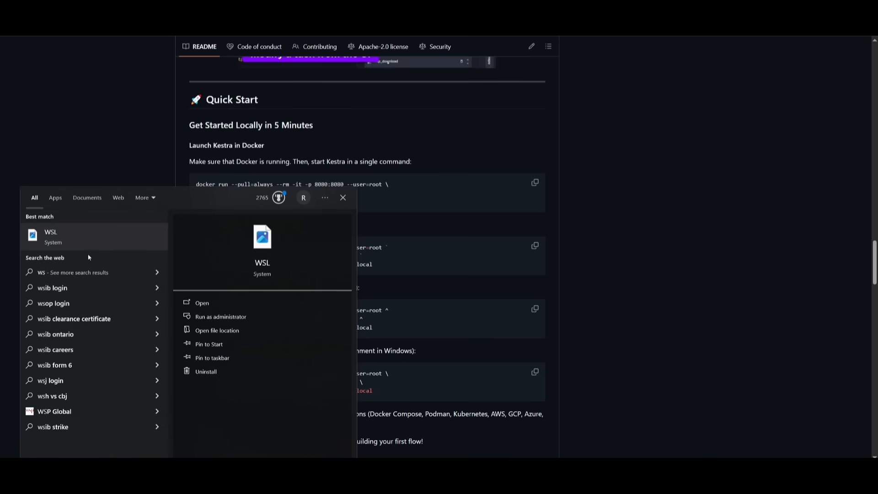
- Launch WSL and run the pasted Kestra docker run command
click(201, 302)
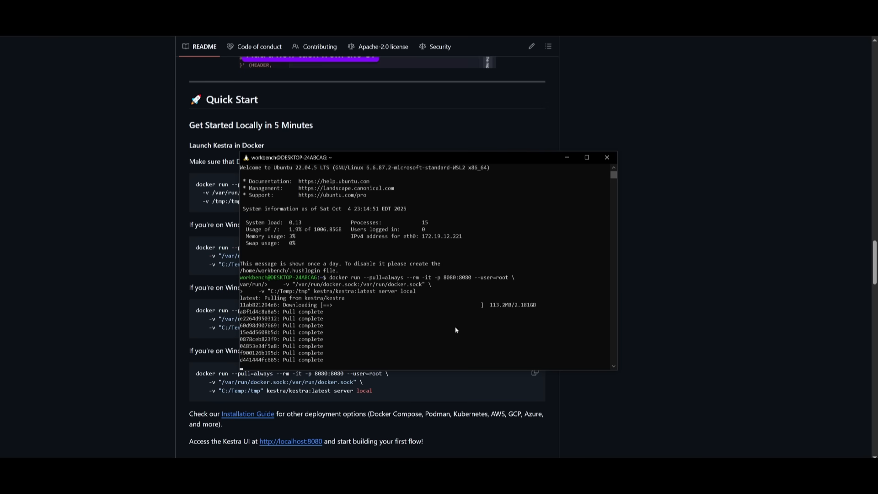
click(607, 157)
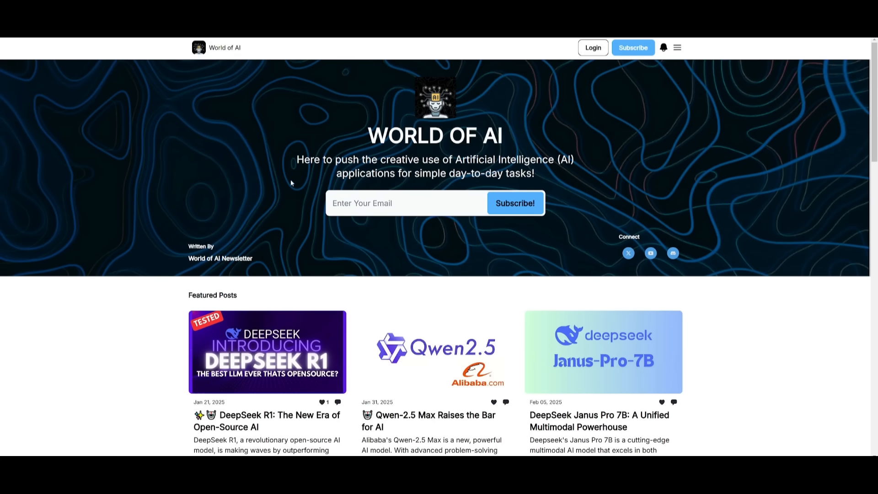
scroll(down, 3)
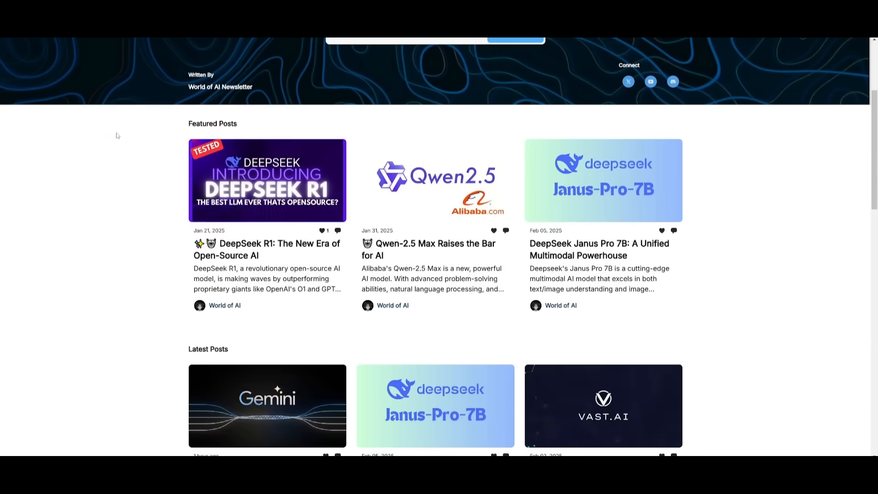
scroll(down, 3)
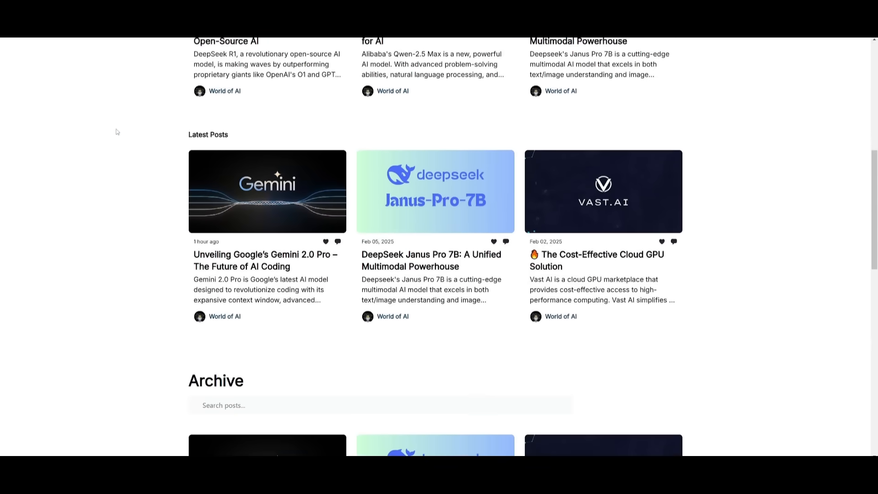
scroll(down, 3)
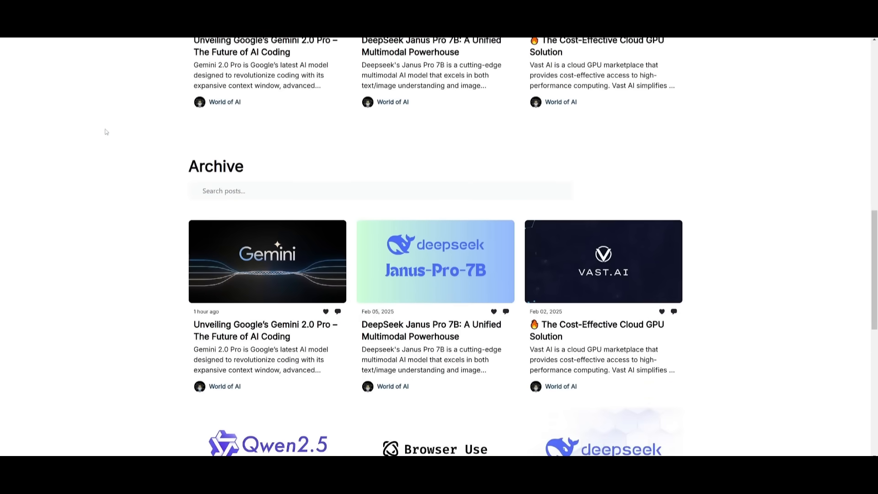
scroll(down, 3)
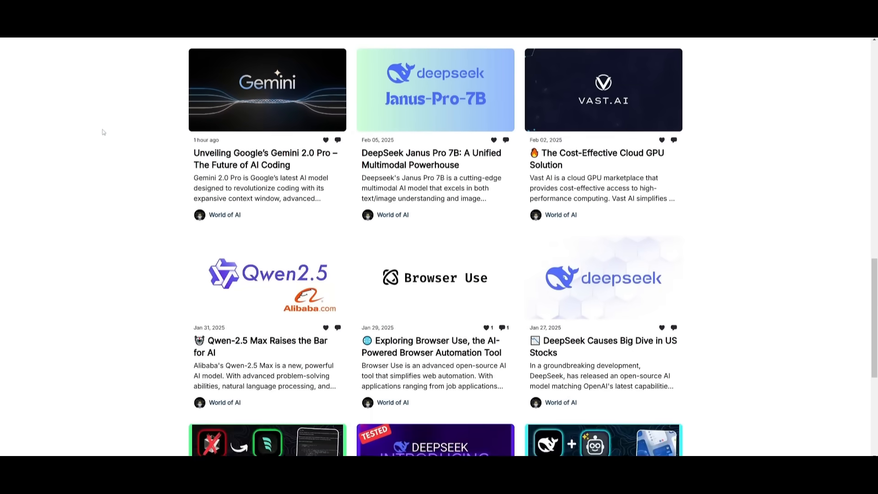
scroll(down, 3)
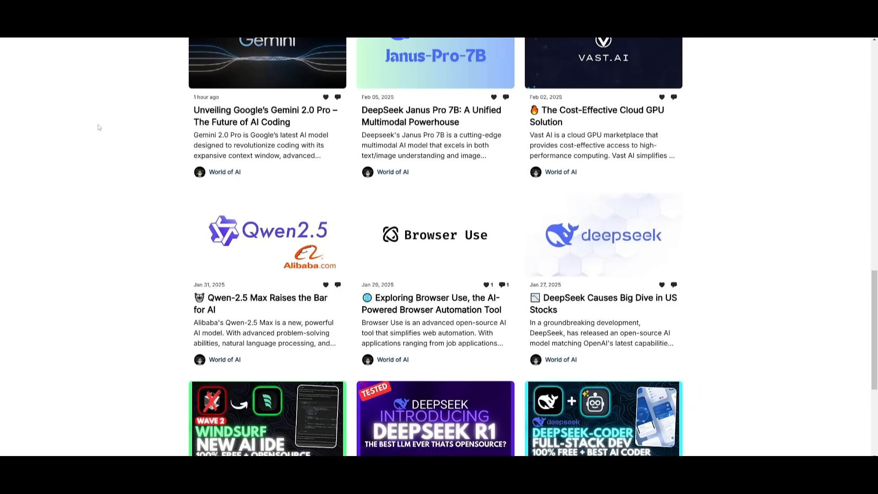
scroll(down, 3)
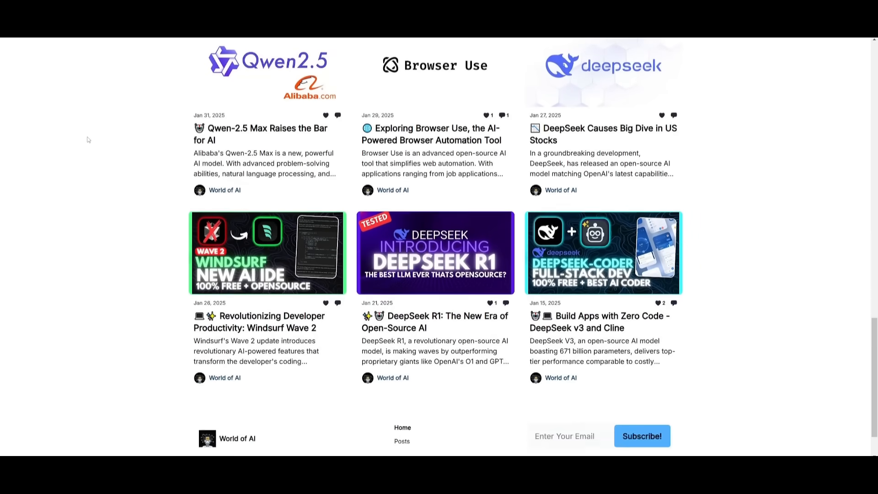
scroll(down, 3)
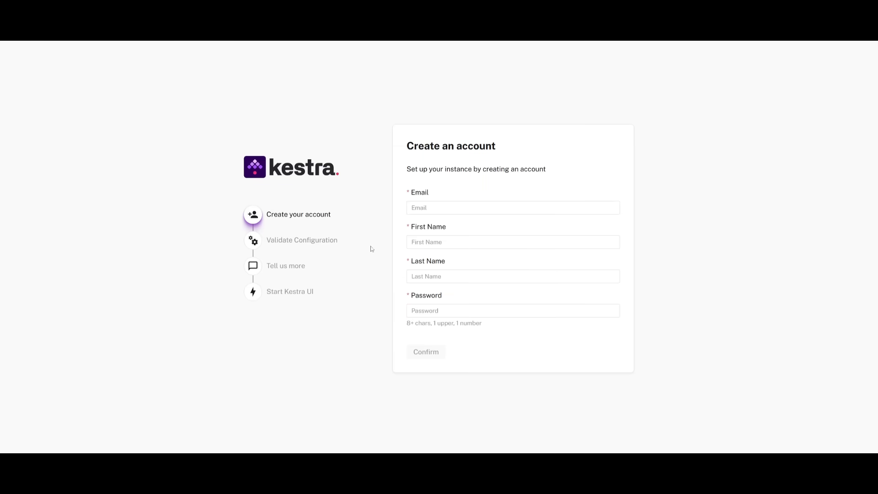
mouse_move(376, 286)
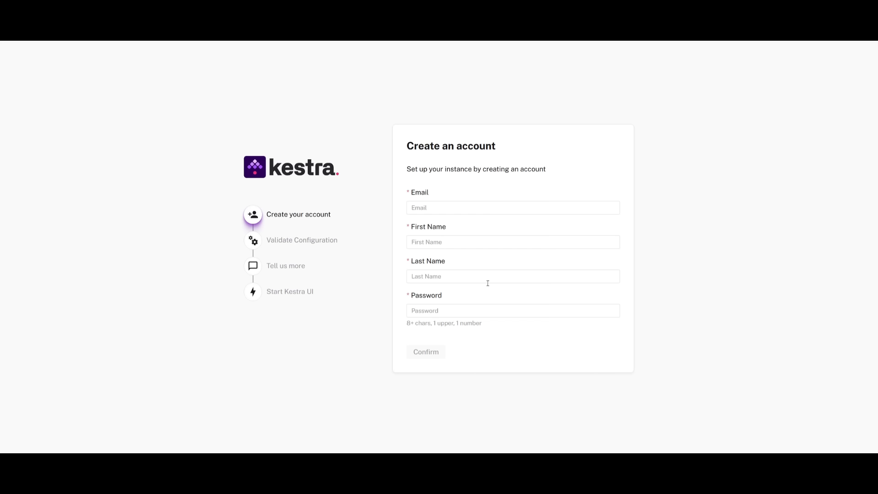
mouse_move(440, 255)
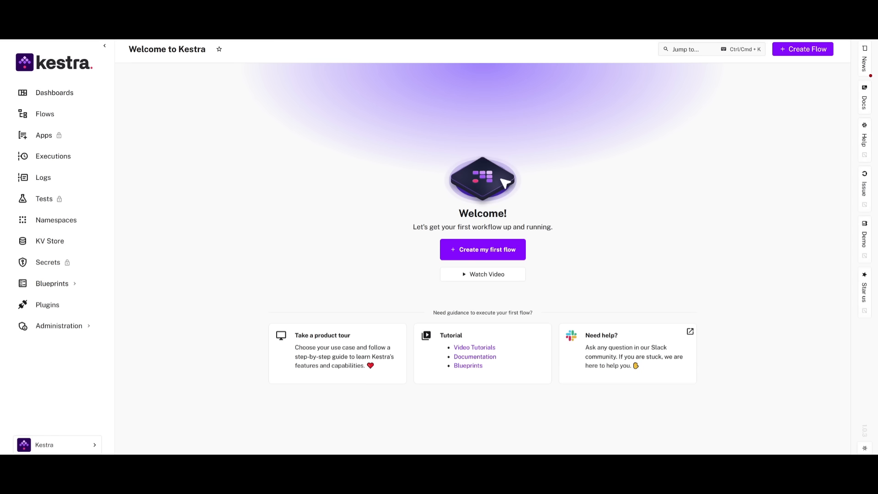
mouse_move(398, 404)
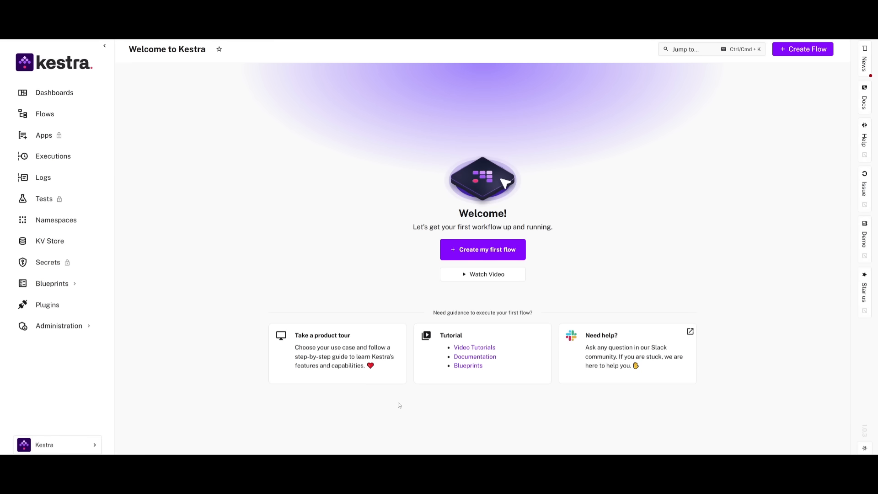
mouse_move(841, 342)
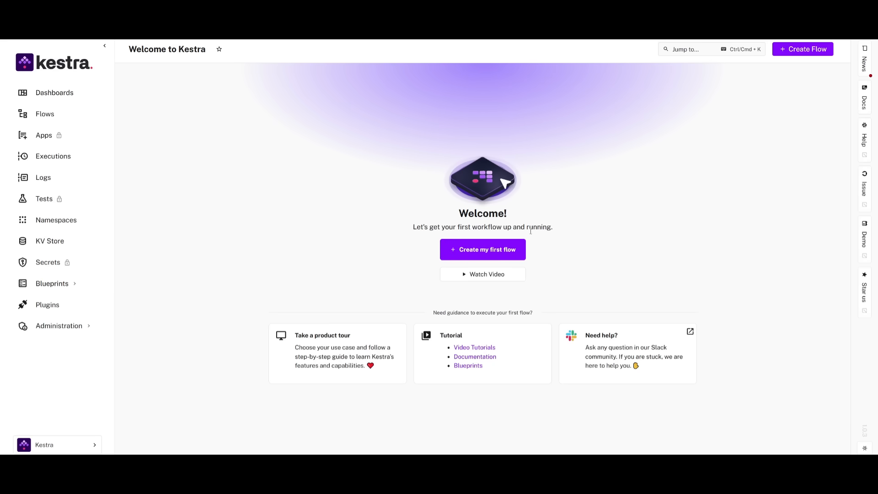
mouse_move(37, 83)
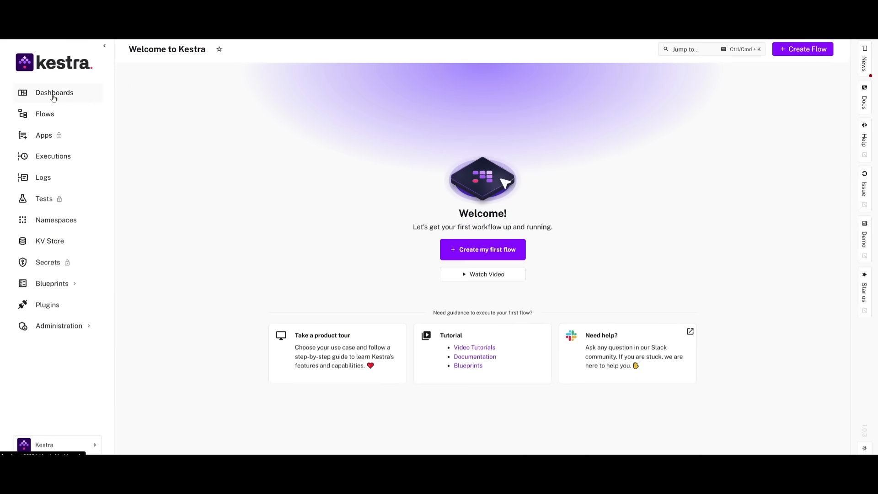
mouse_move(214, 253)
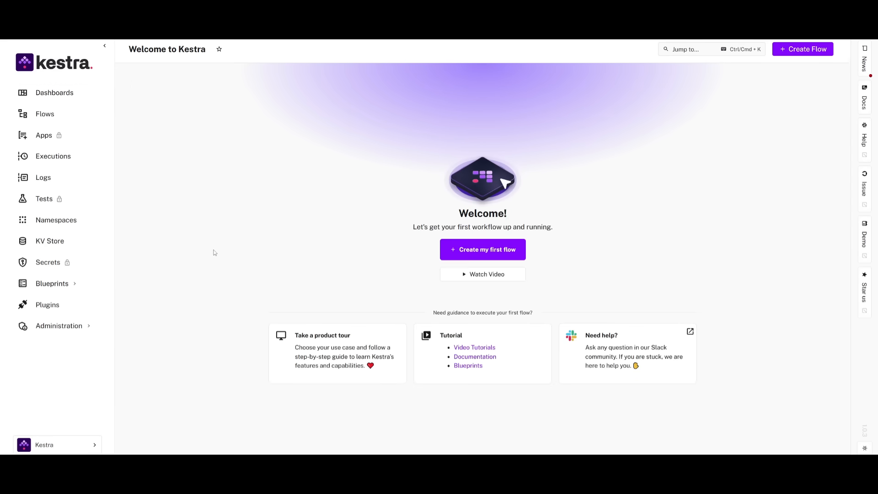
- Open ai-agent-calling-flows, cancel its Execute dialog, then view the Enterprise Apps page
click(44, 114)
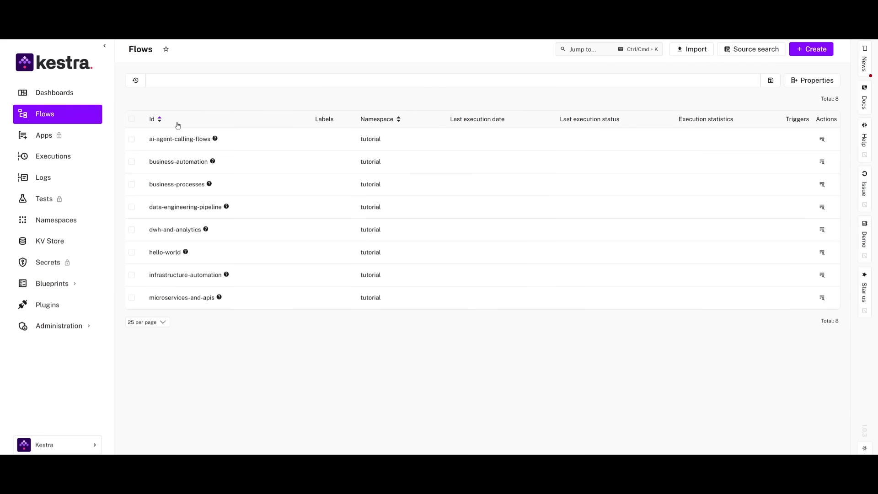
mouse_move(158, 138)
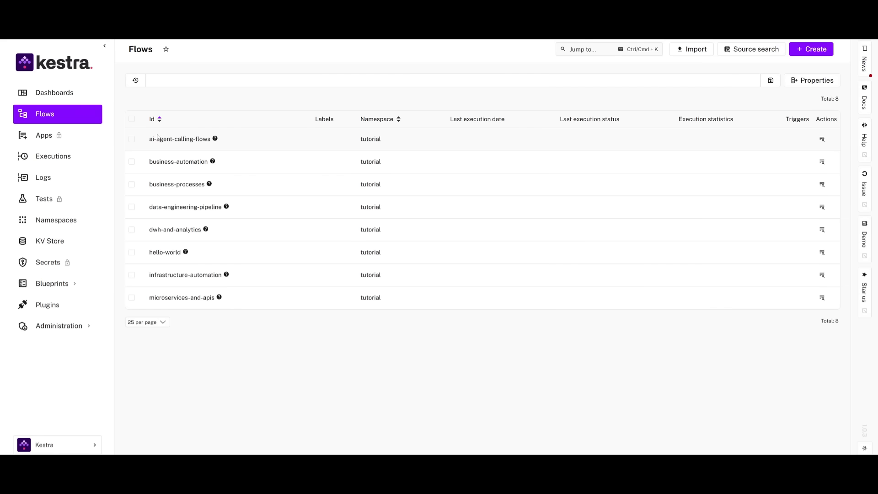
click(179, 138)
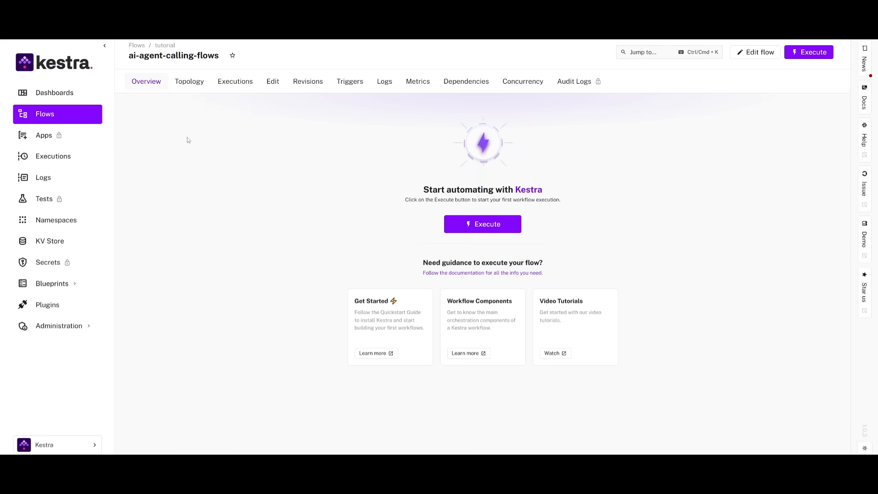
click(481, 224)
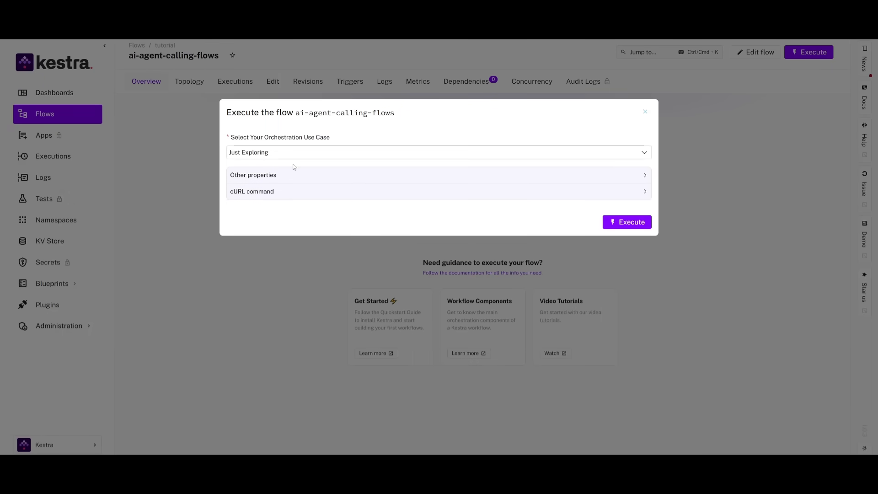
click(645, 112)
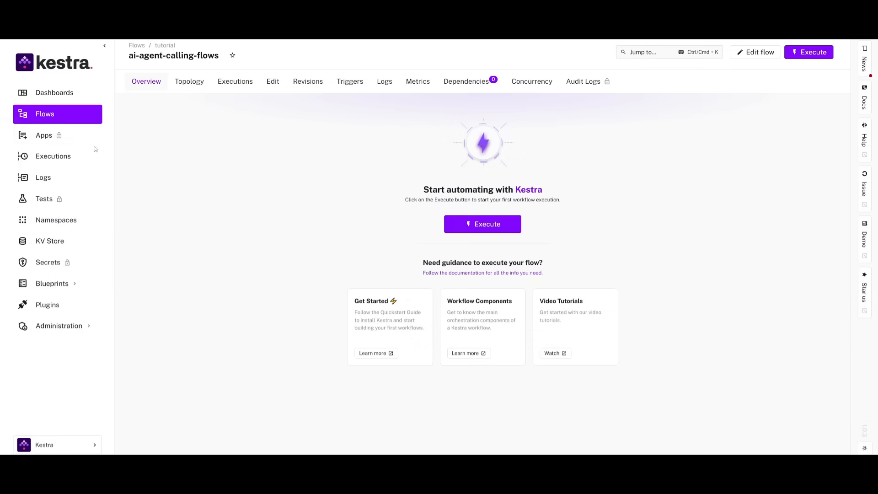
click(44, 135)
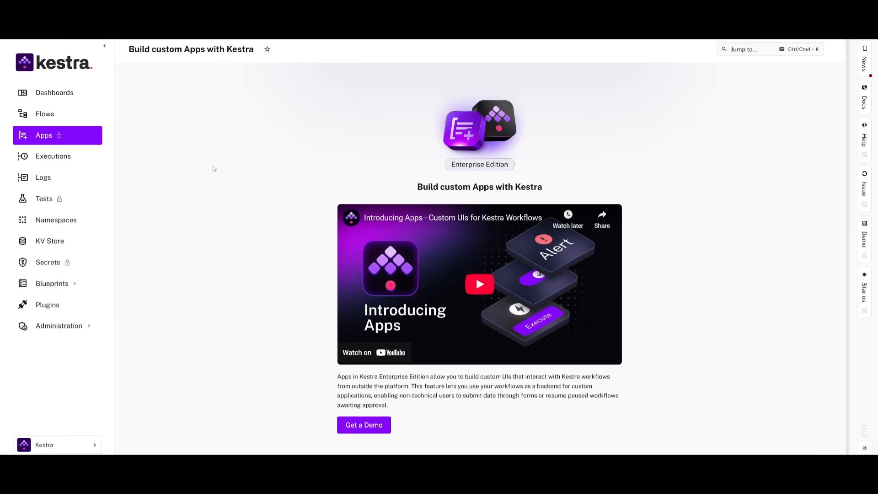
- Tour the Executions, Logs, Tests, Namespaces, KV Store and Secrets pages
click(52, 155)
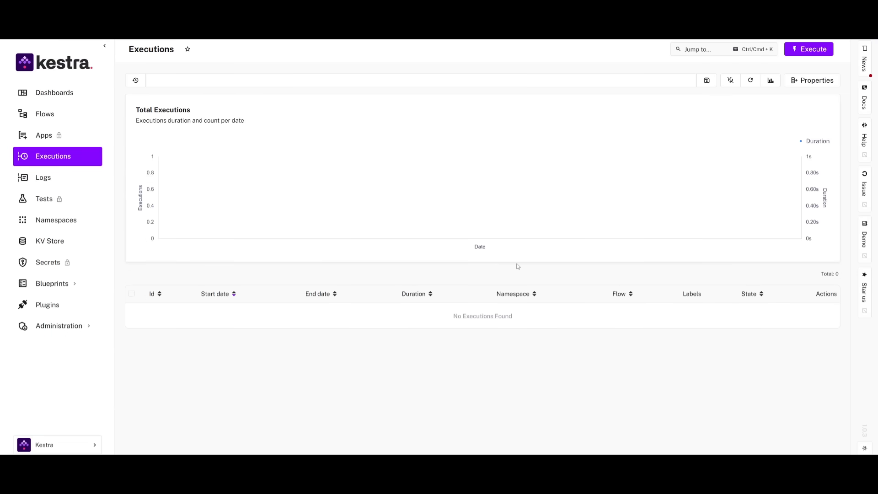
click(42, 178)
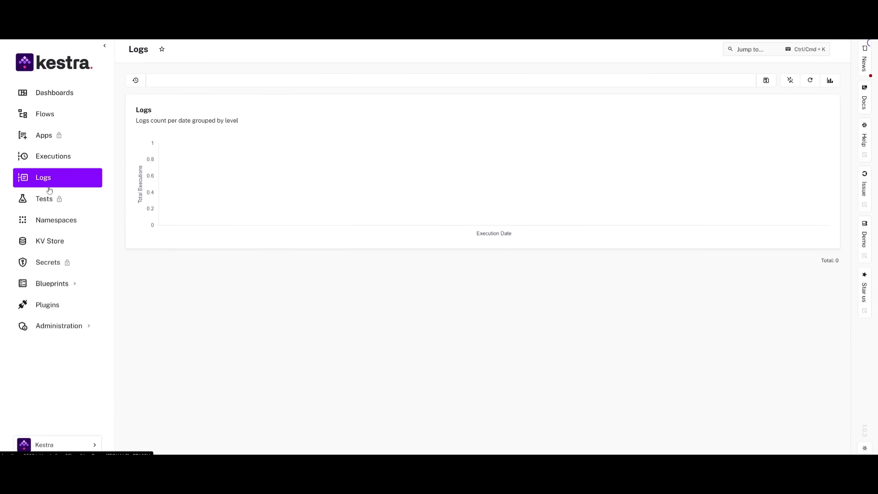
click(44, 199)
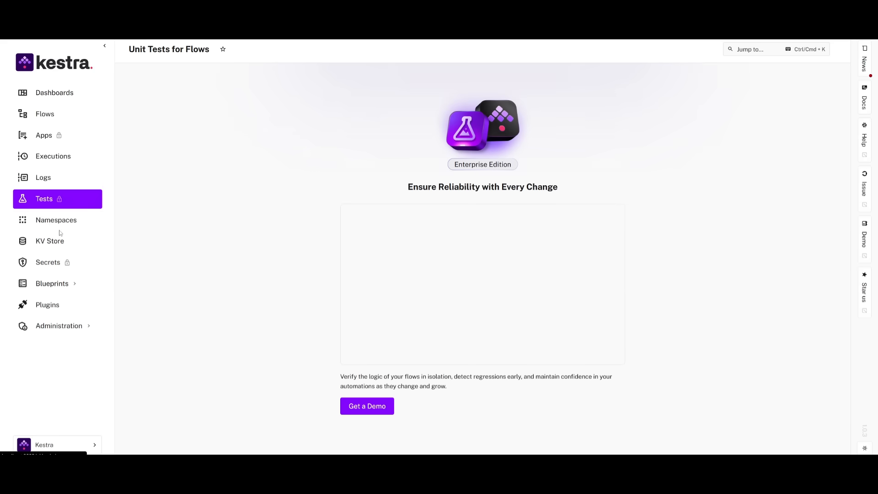
click(55, 220)
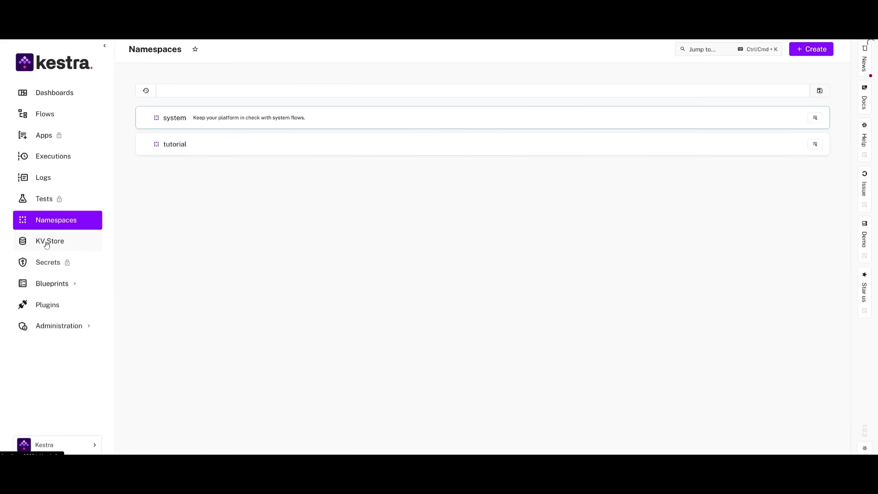
click(48, 262)
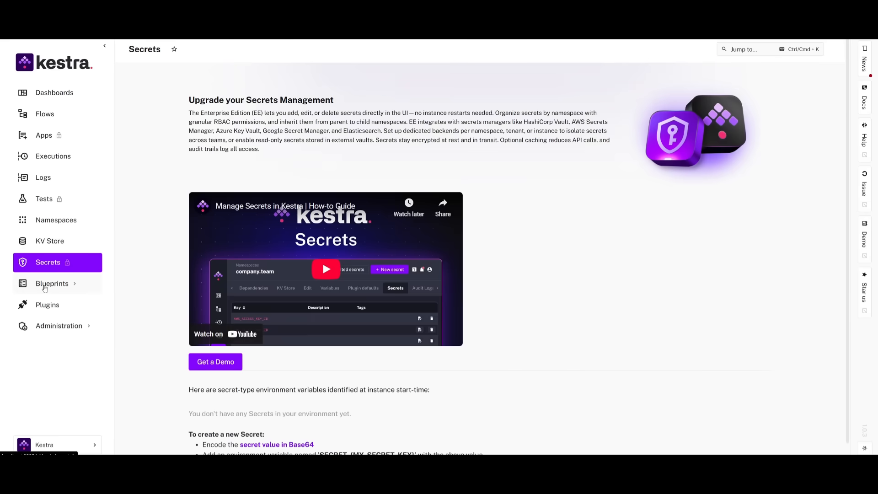
- Browse the Flow Blueprints, then view the 713+ plugin catalogue
click(52, 283)
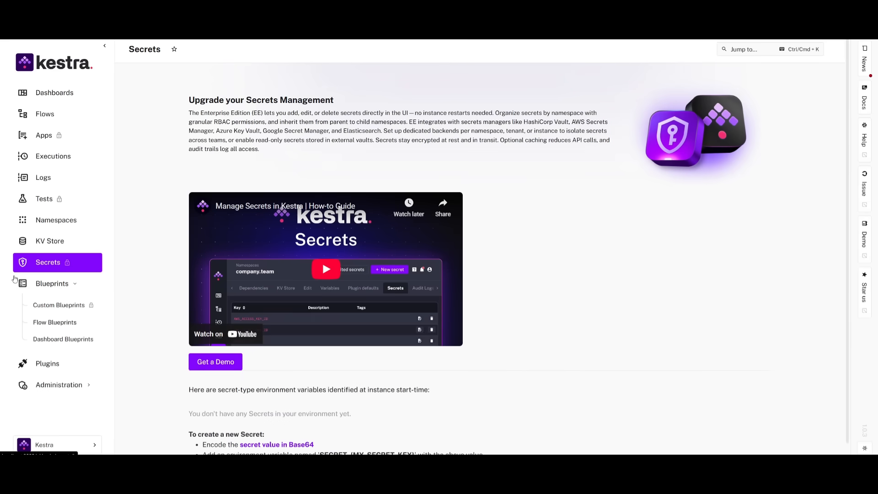
click(55, 322)
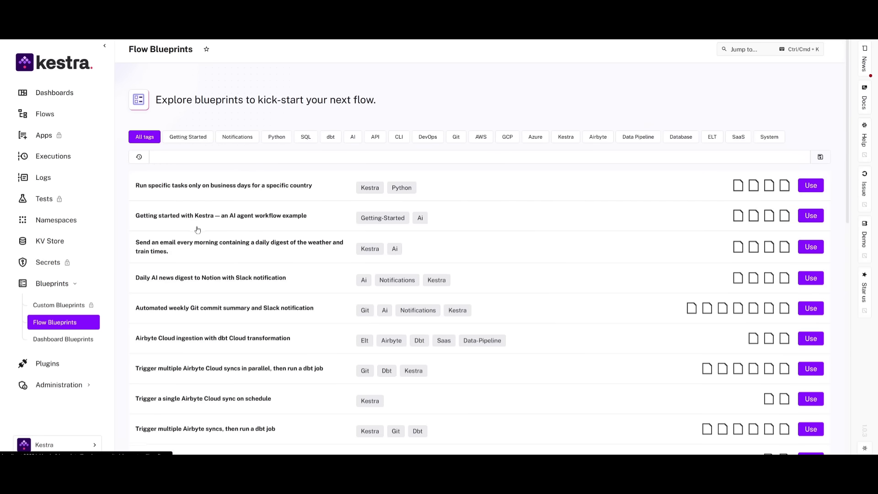
scroll(down, 3)
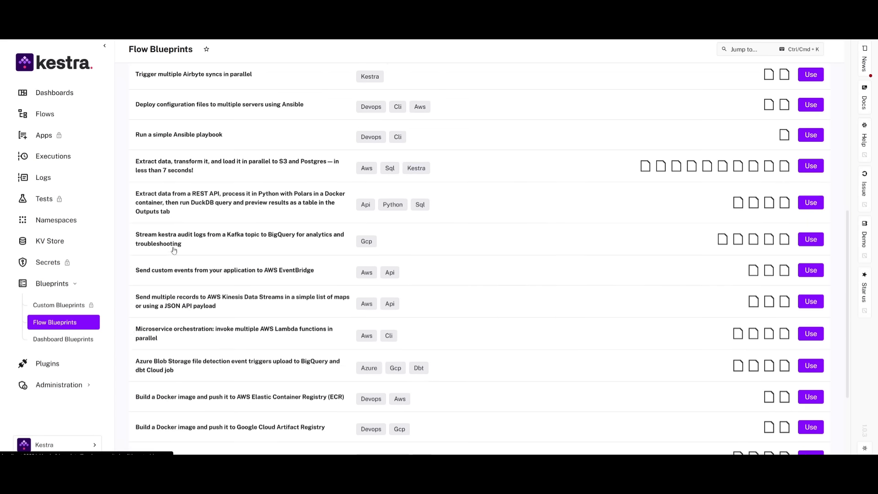
click(47, 304)
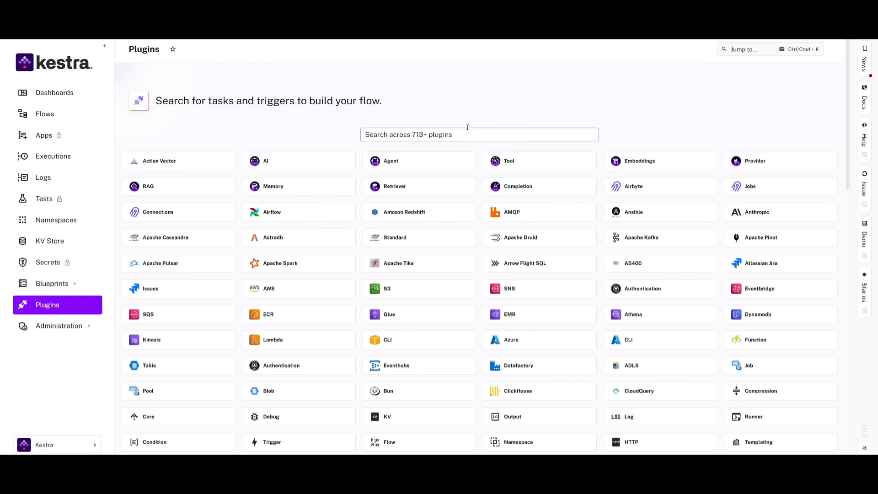
mouse_move(423, 390)
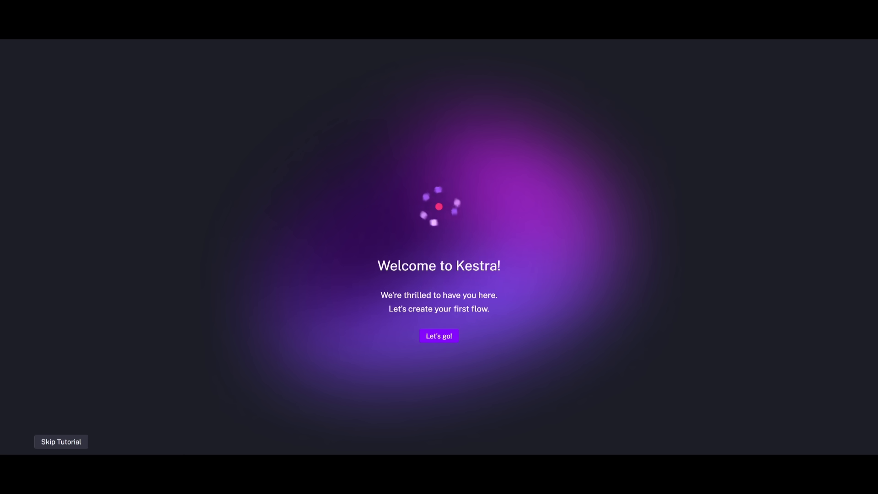
- Start the welcome tutorial and proceed with the AI Agent use-case
click(438, 335)
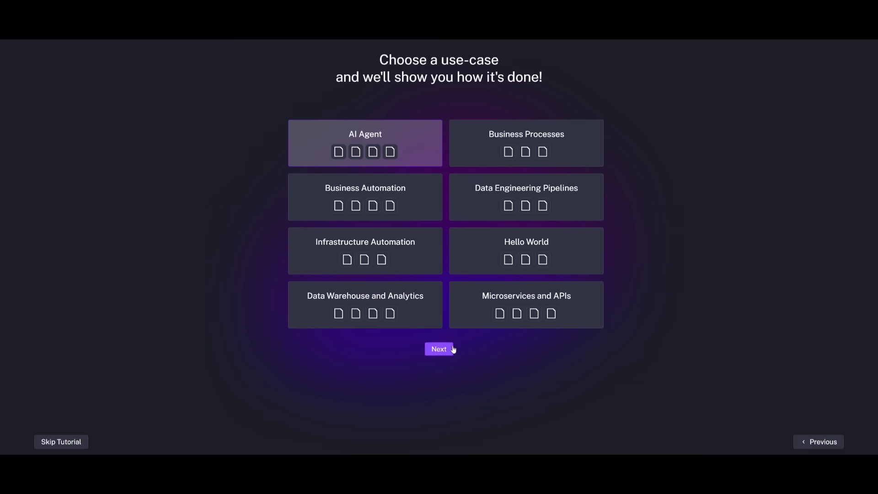
mouse_move(254, 104)
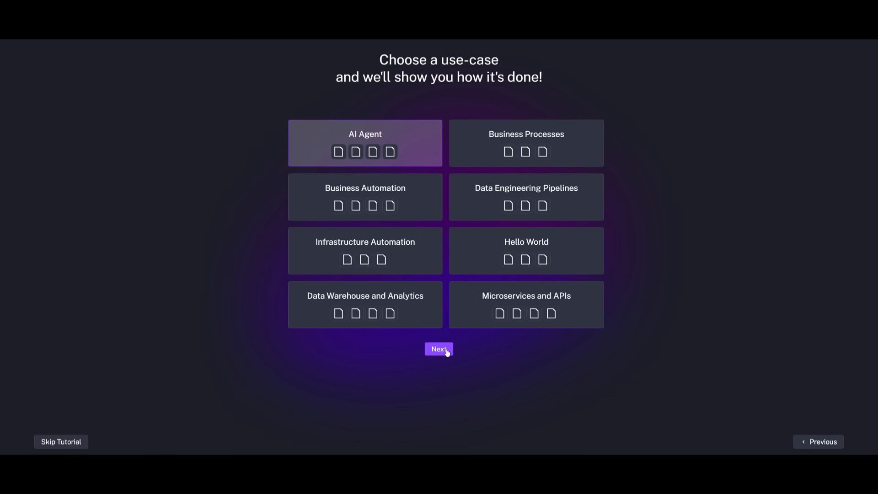
click(439, 350)
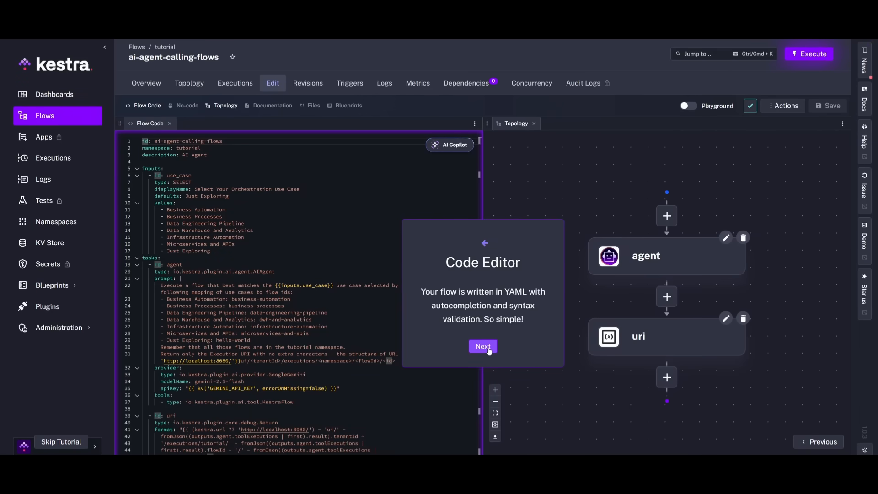
- Step through the topology view tip, briefly opening the AI Copilot panel
click(482, 346)
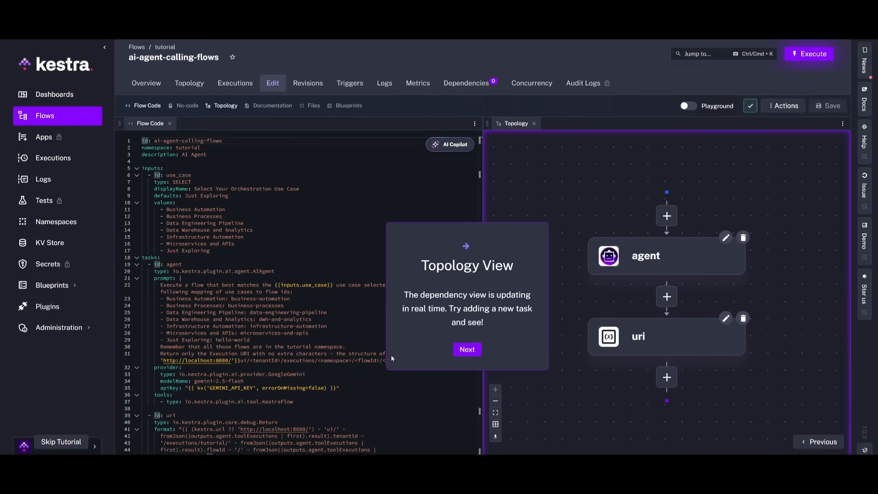
mouse_move(449, 144)
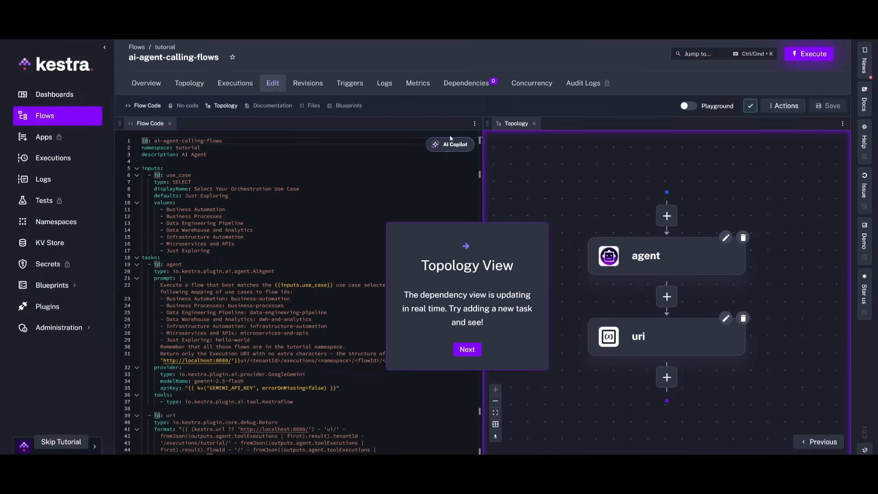
click(449, 144)
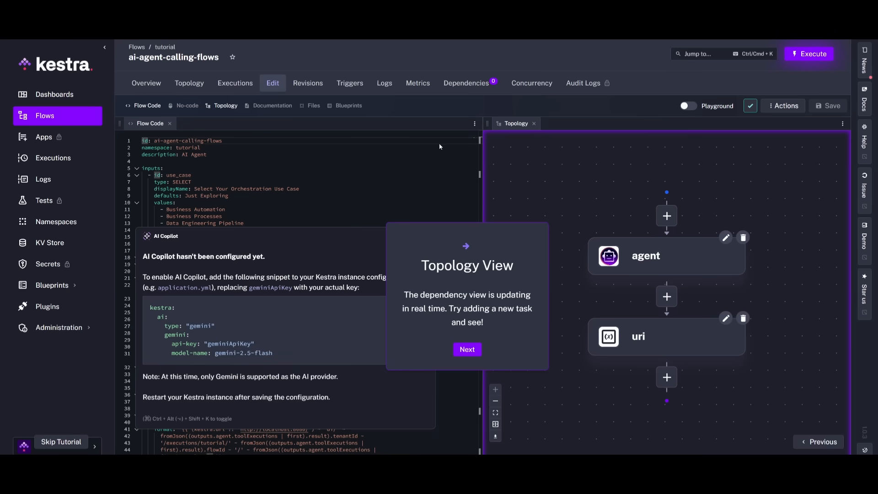
mouse_move(215, 305)
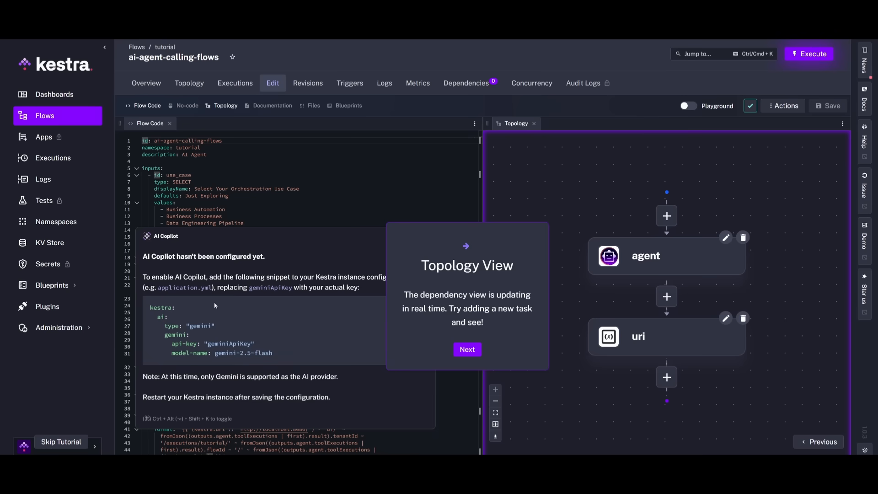
mouse_move(243, 315)
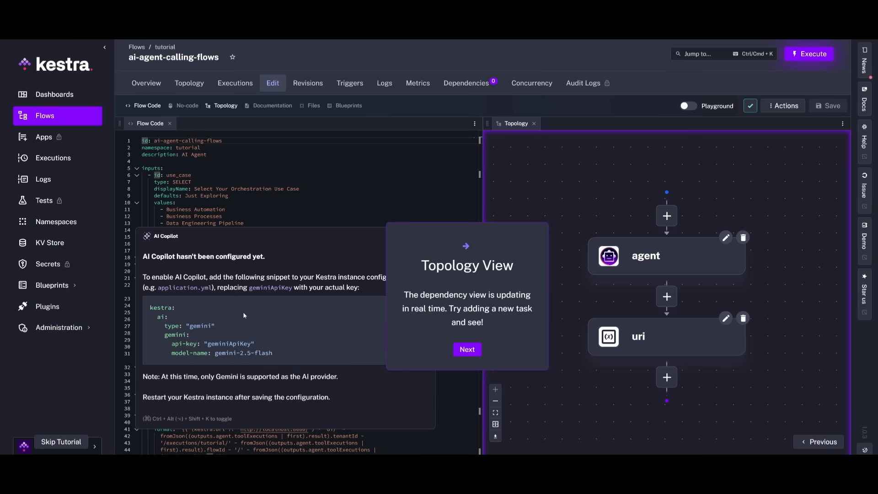
mouse_move(214, 338)
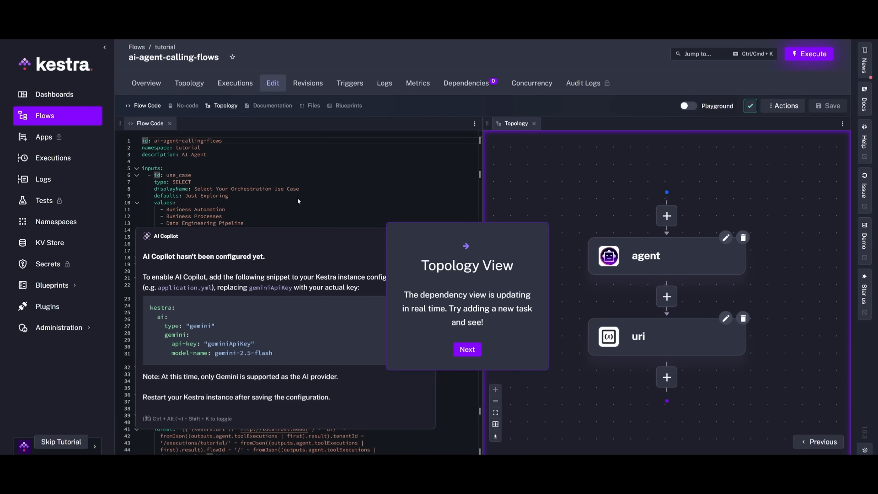
mouse_move(346, 279)
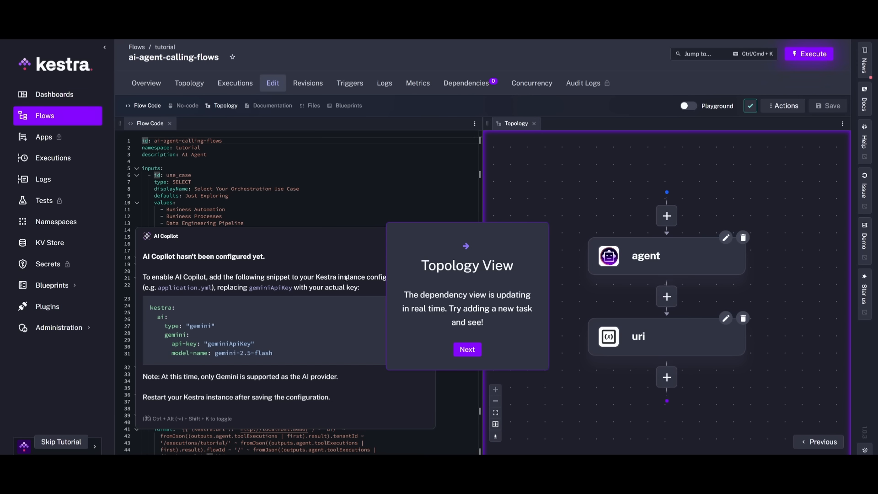
mouse_move(745, 262)
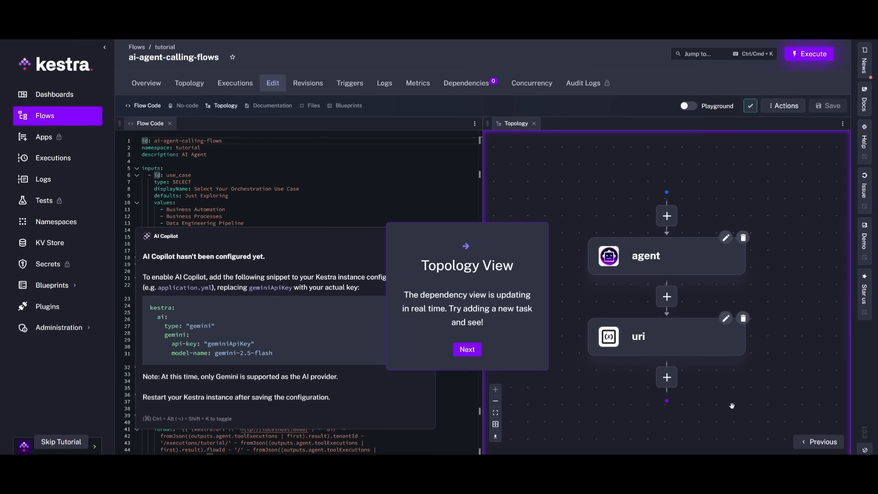
mouse_move(787, 335)
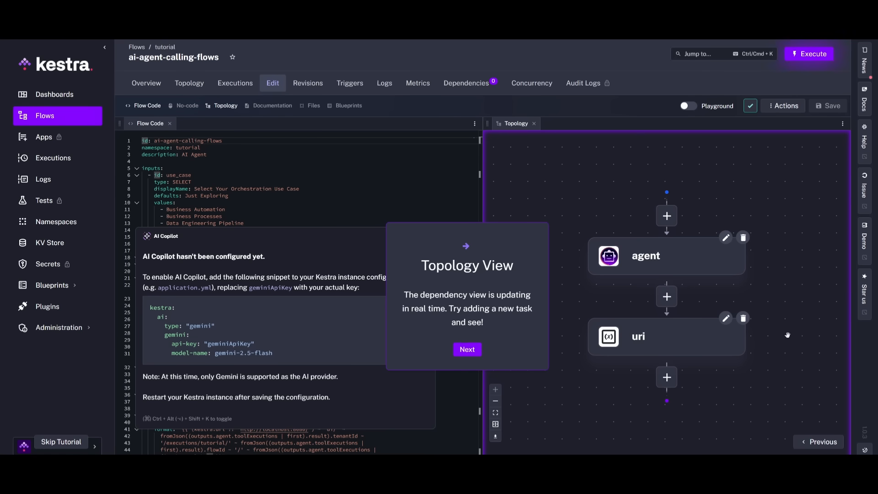
click(467, 349)
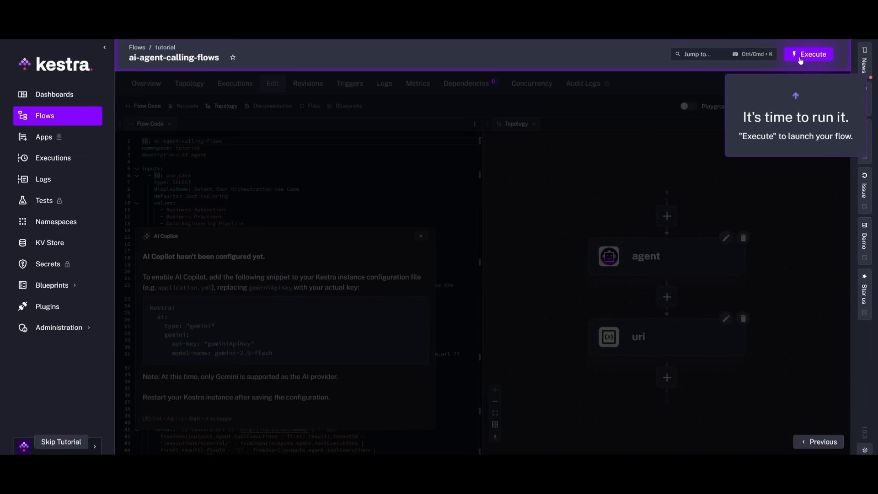
- Execute ai-agent-calling-flows and dismiss the tutorial completion message
click(808, 54)
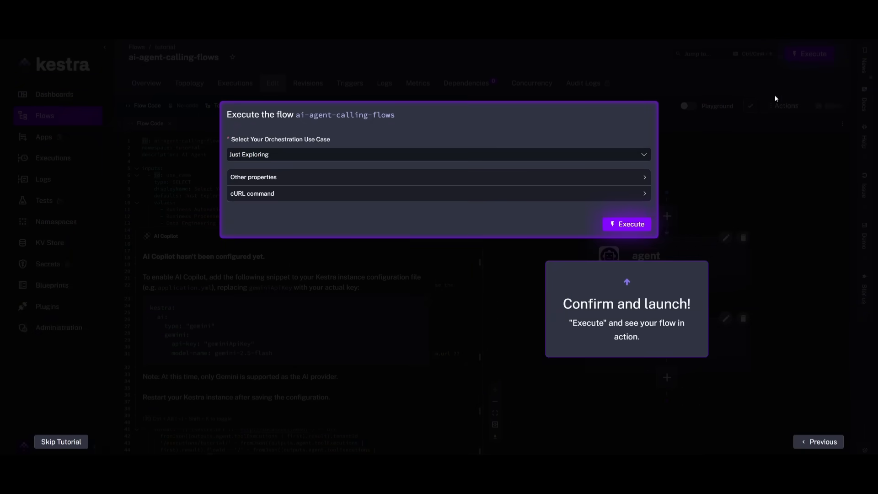
click(627, 224)
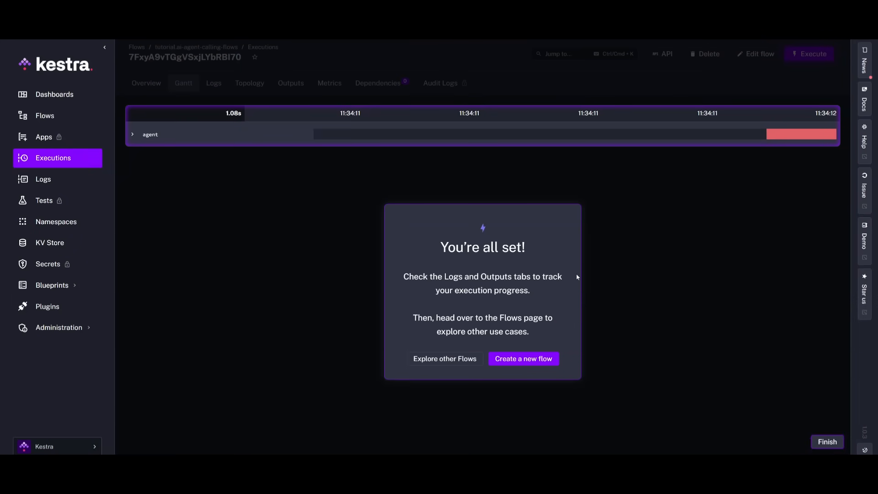
mouse_move(628, 227)
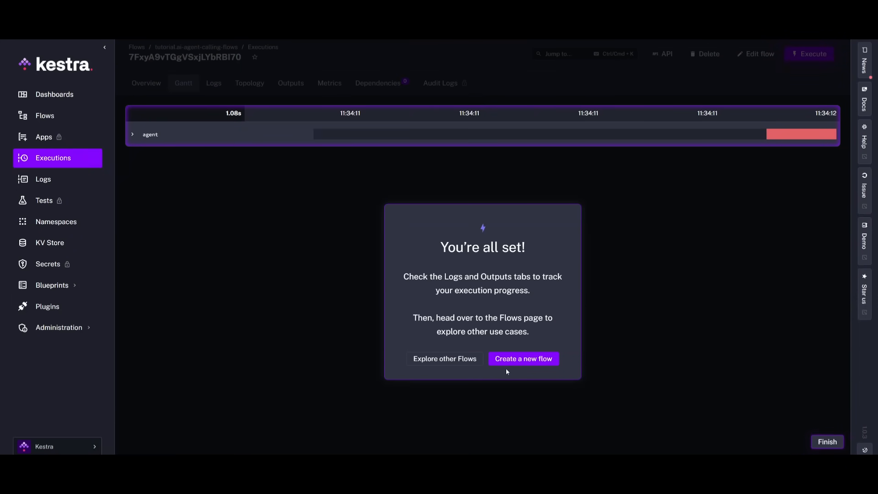
click(523, 359)
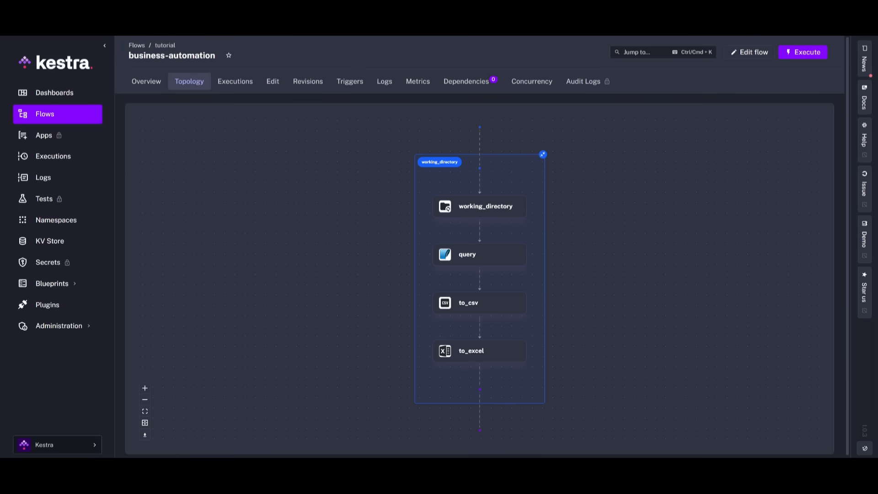
mouse_move(619, 145)
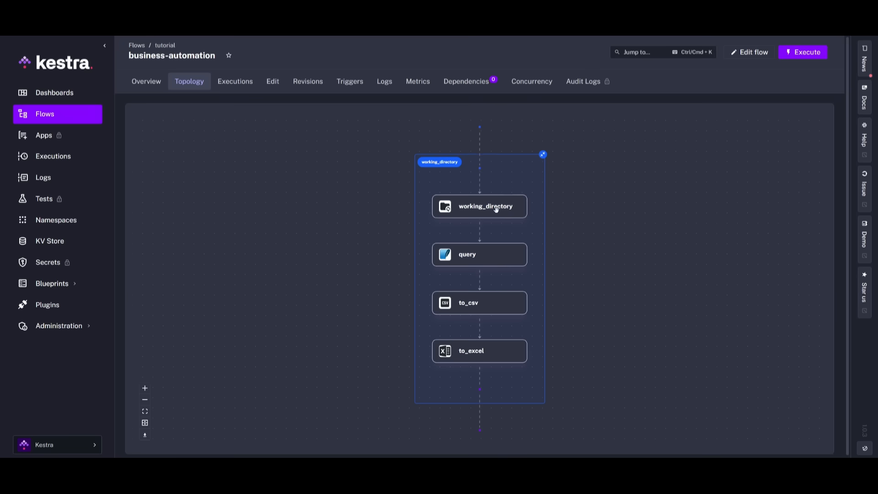
mouse_move(462, 258)
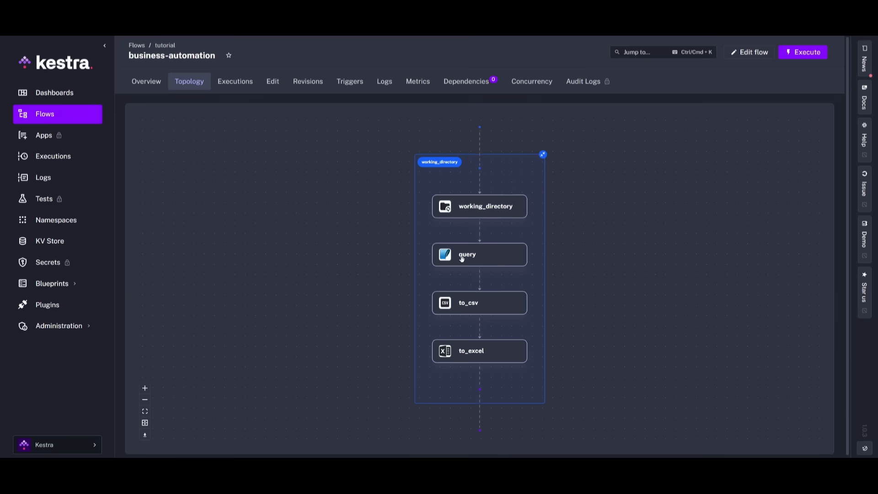
mouse_move(505, 314)
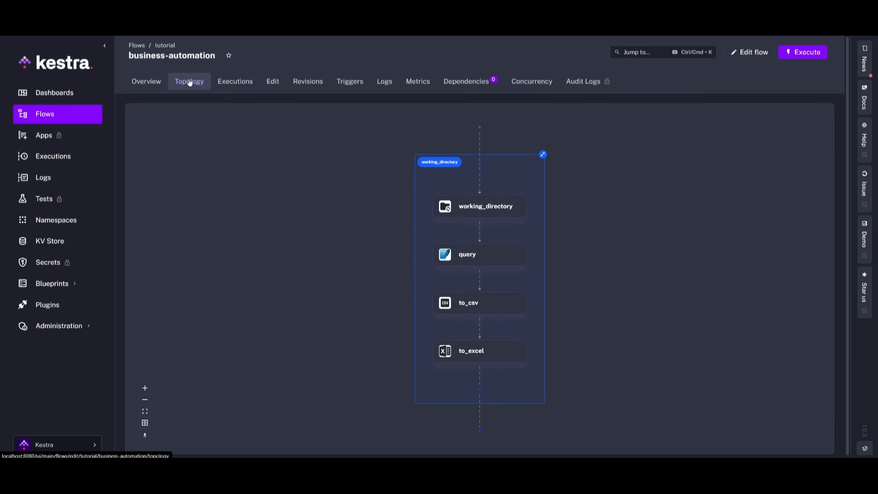
- Review business-automation's past executions, then view its YAML code beside the documentation
click(235, 81)
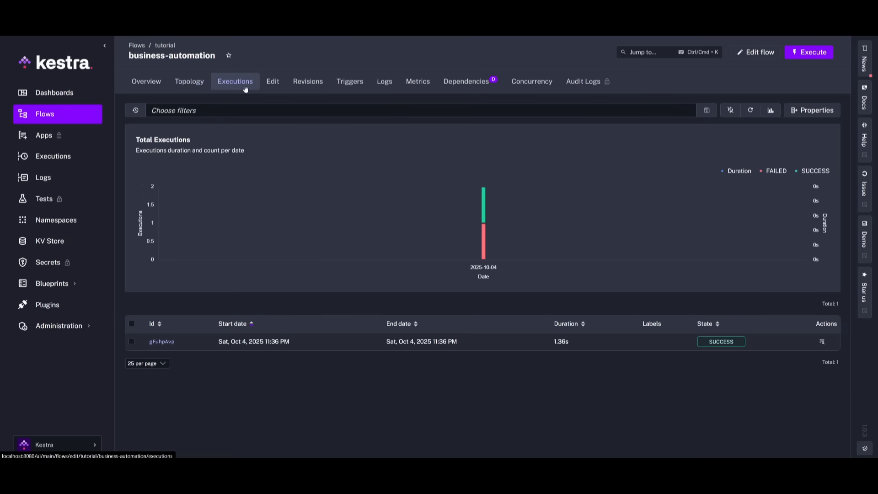
click(272, 81)
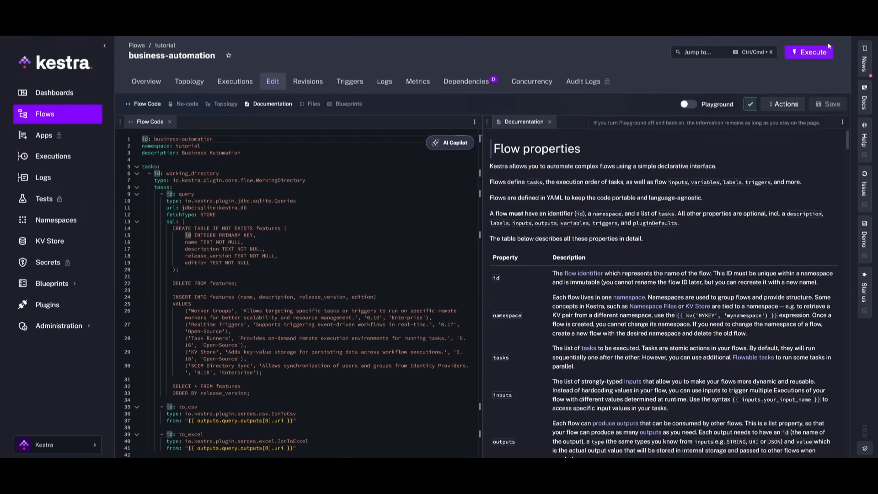
- Run business-automation and inspect the working_directory and to_csv task run details
click(809, 52)
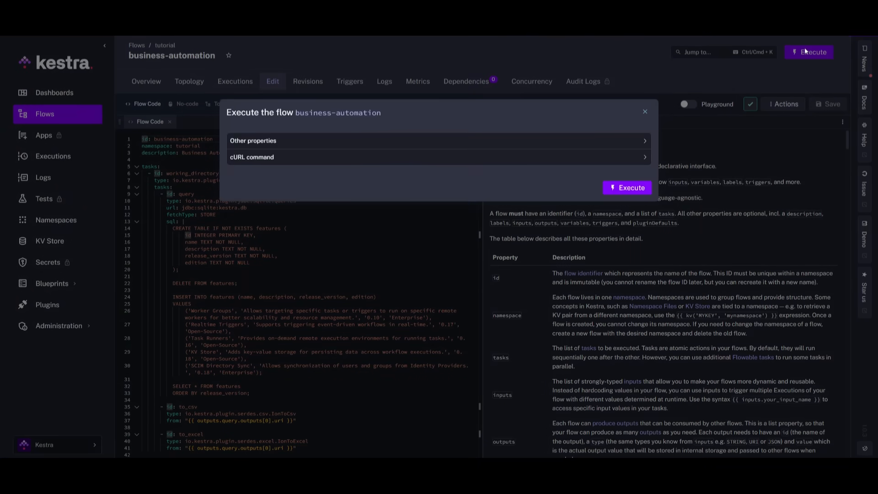
click(627, 187)
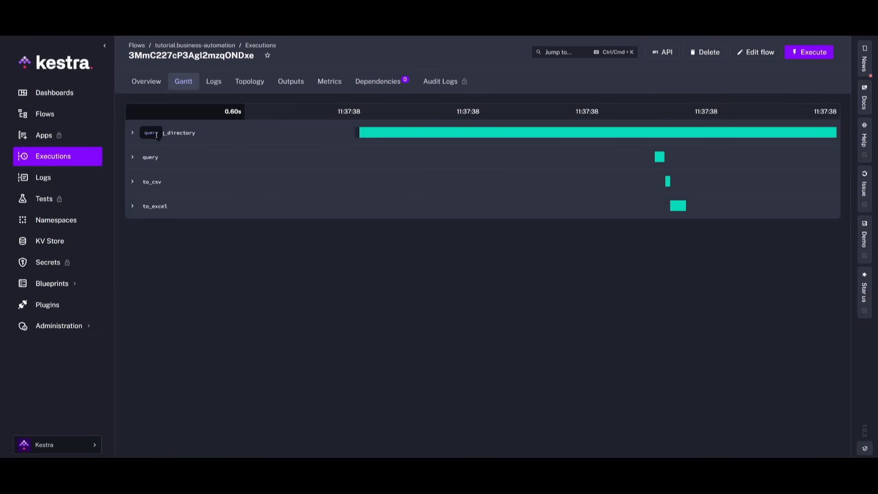
click(133, 132)
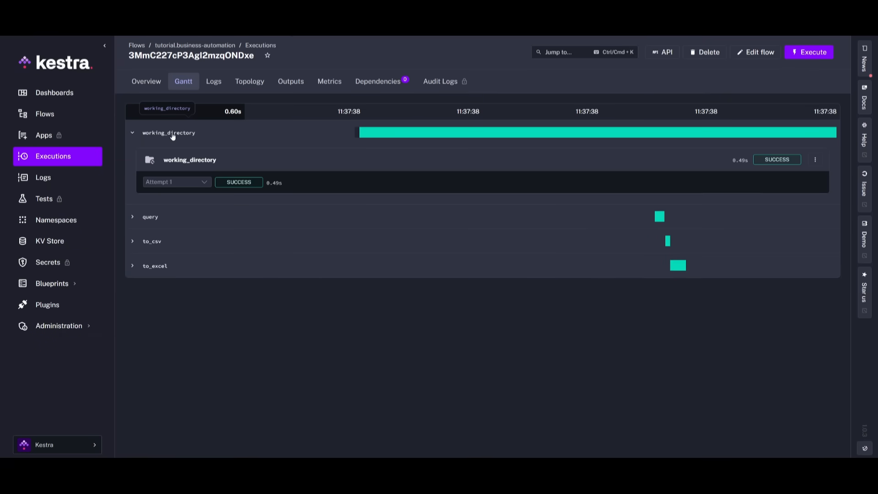
mouse_move(129, 223)
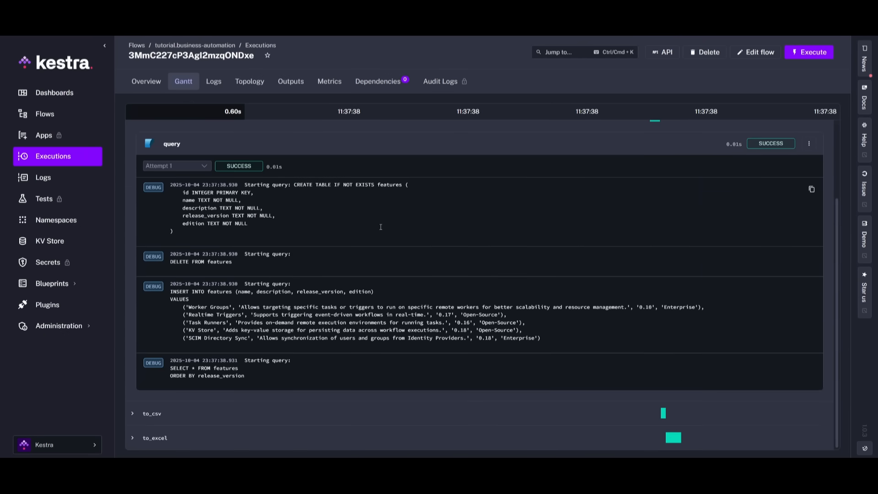
mouse_move(225, 267)
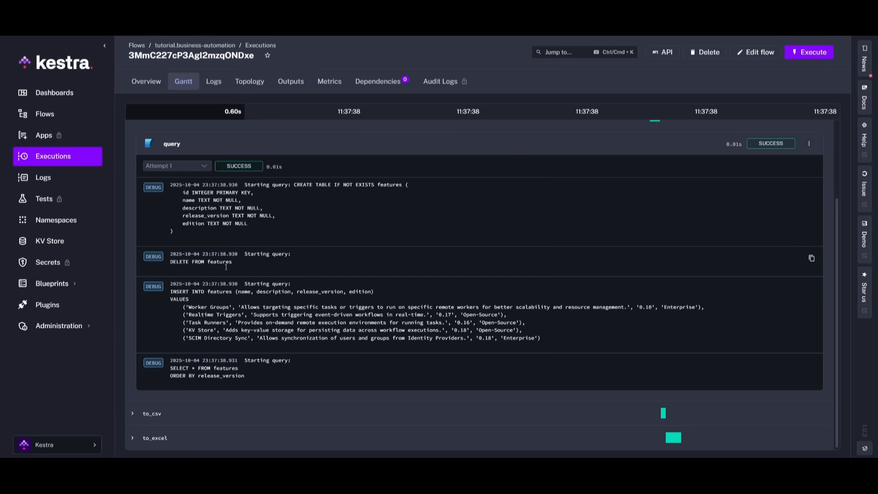
click(152, 413)
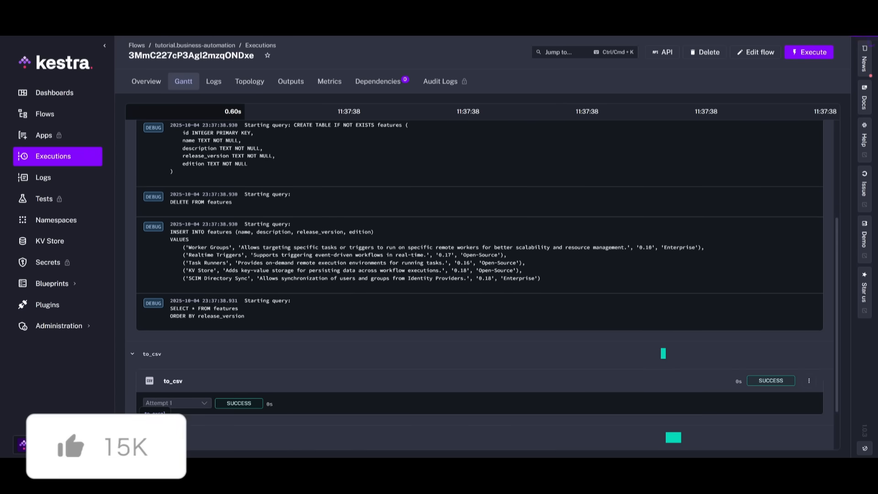
scroll(down, 3)
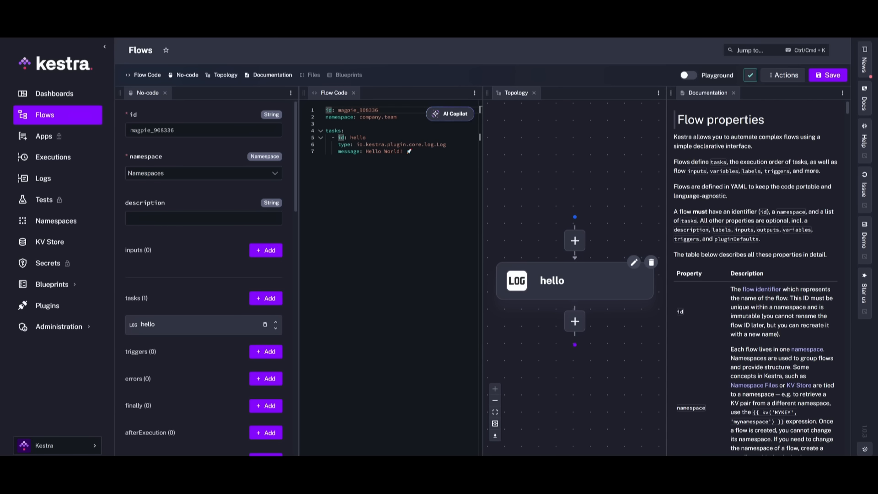
- Open the data-engineering-pipeline execution and switch to its Gantt timeline
click(174, 130)
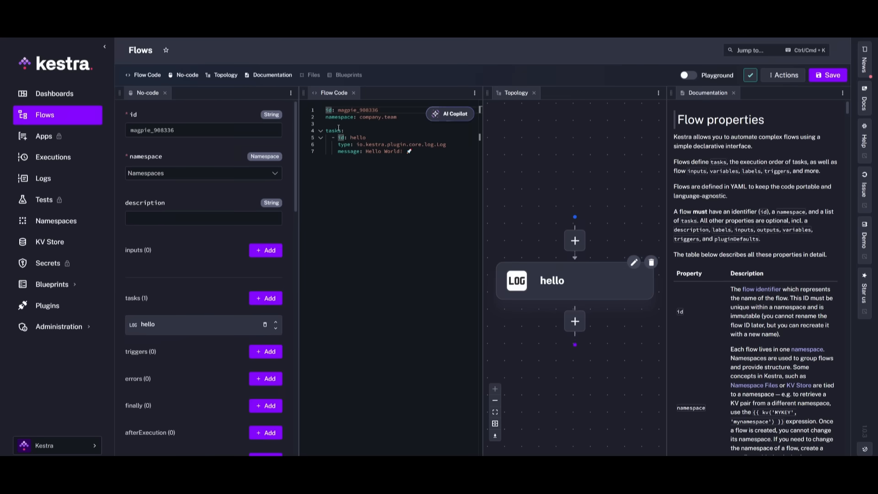
mouse_move(658, 315)
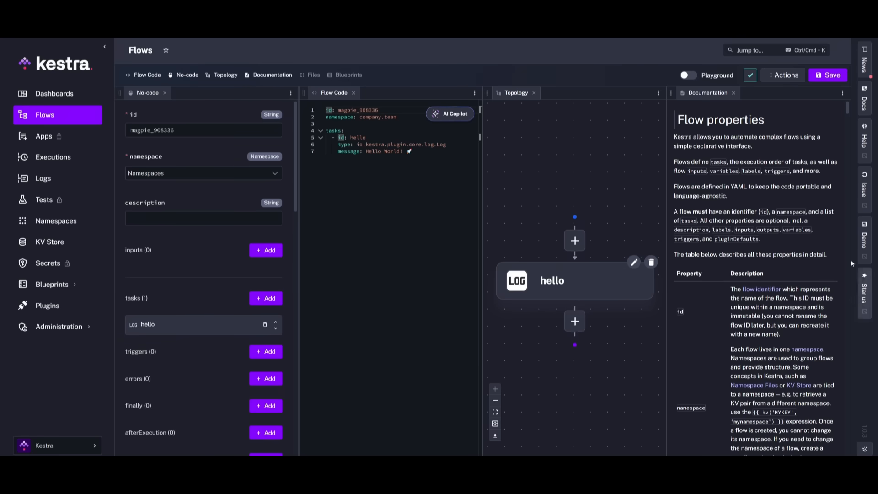
click(689, 75)
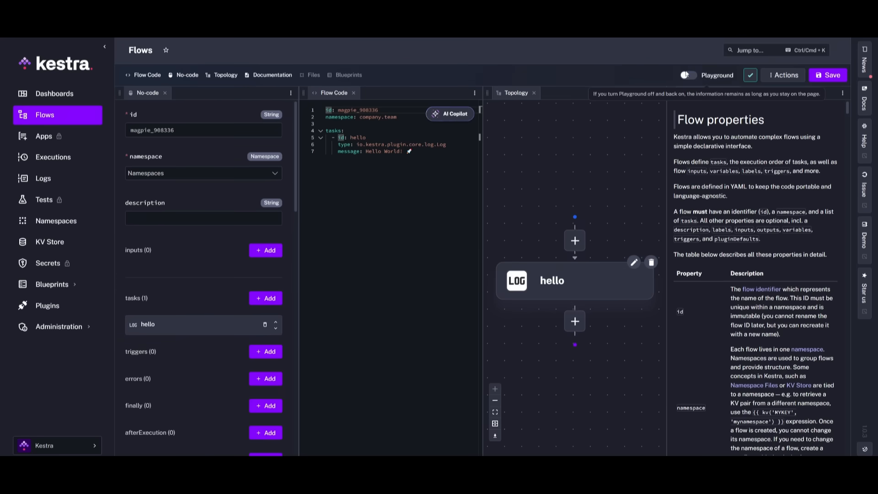
click(686, 75)
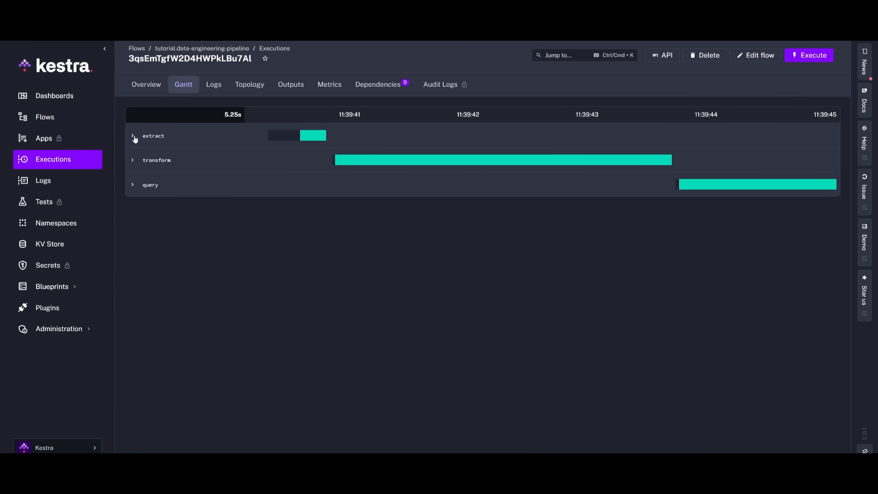
- Expand the extract and transform task logs on the Gantt timeline
click(132, 135)
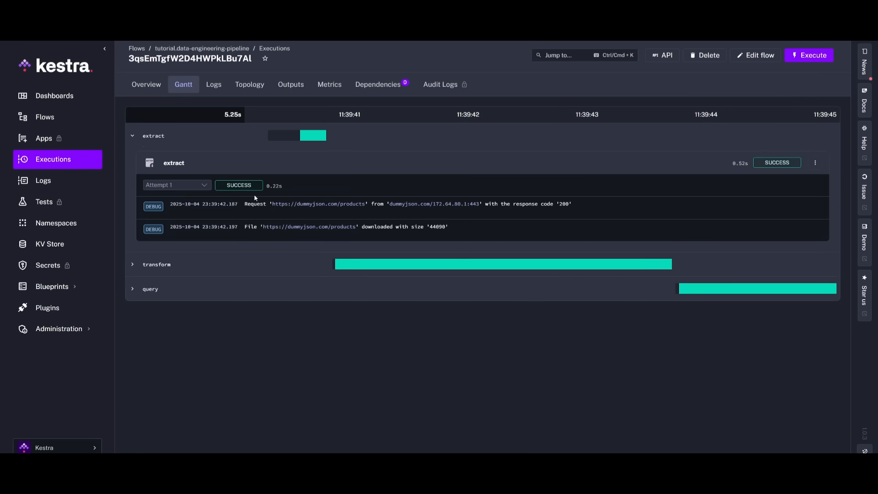
mouse_move(285, 212)
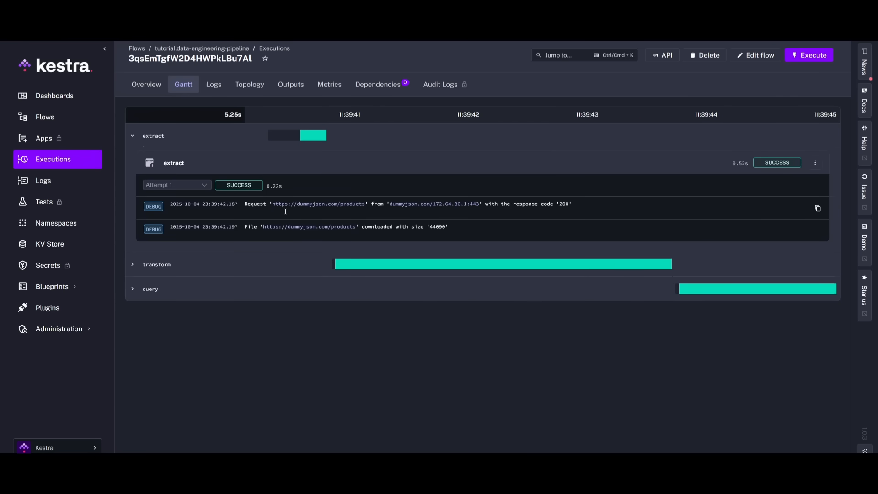
click(157, 264)
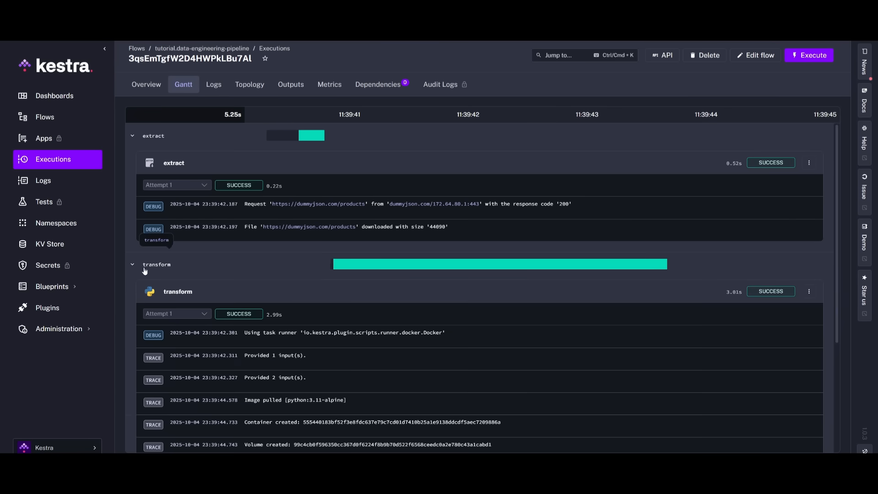
mouse_move(147, 272)
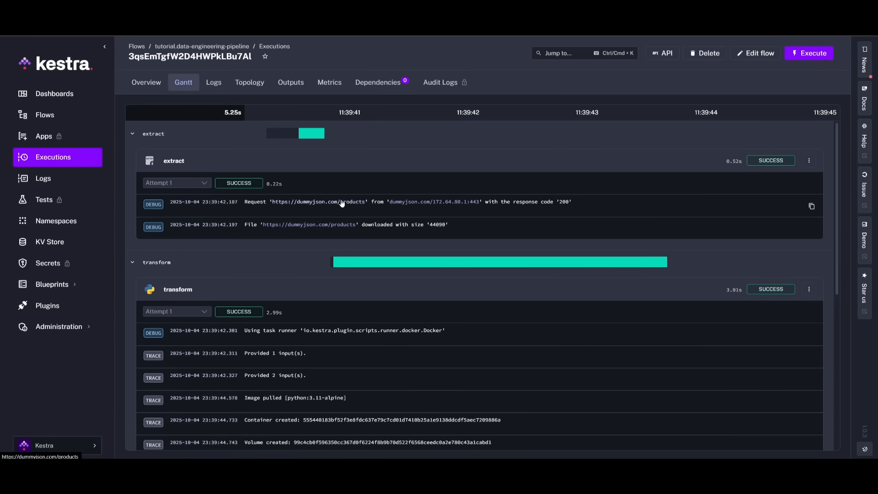
mouse_move(490, 228)
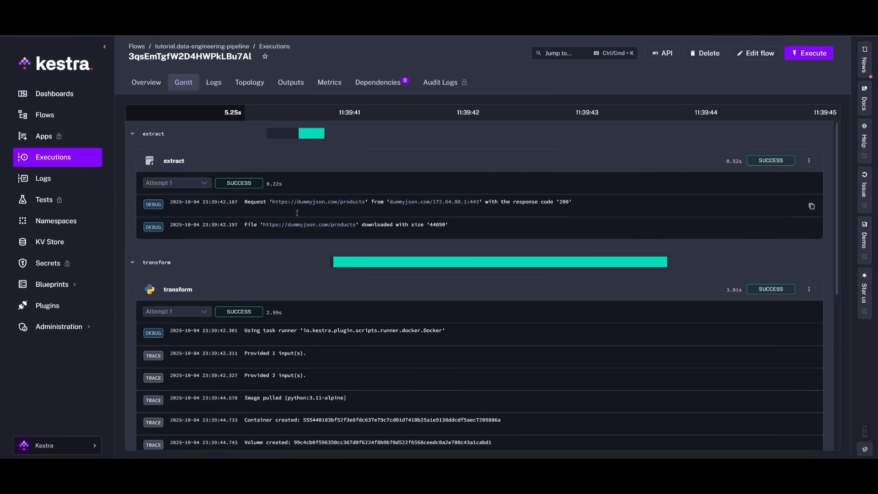
mouse_move(376, 218)
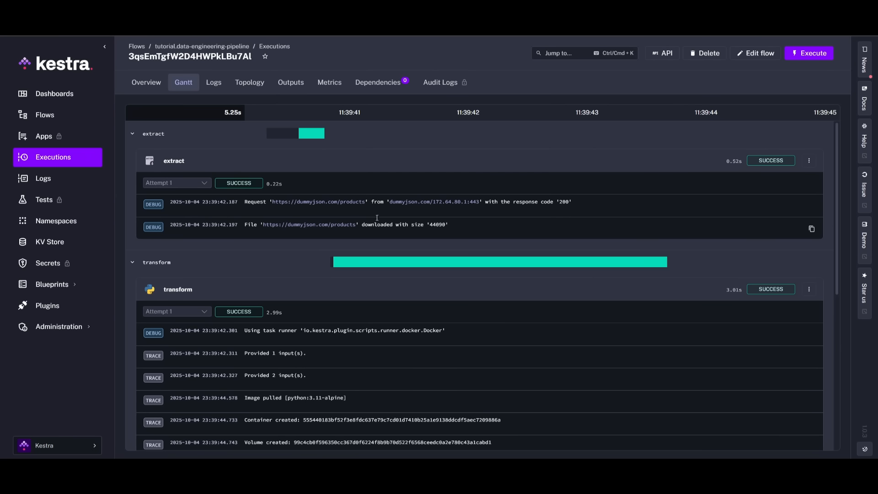
mouse_move(312, 197)
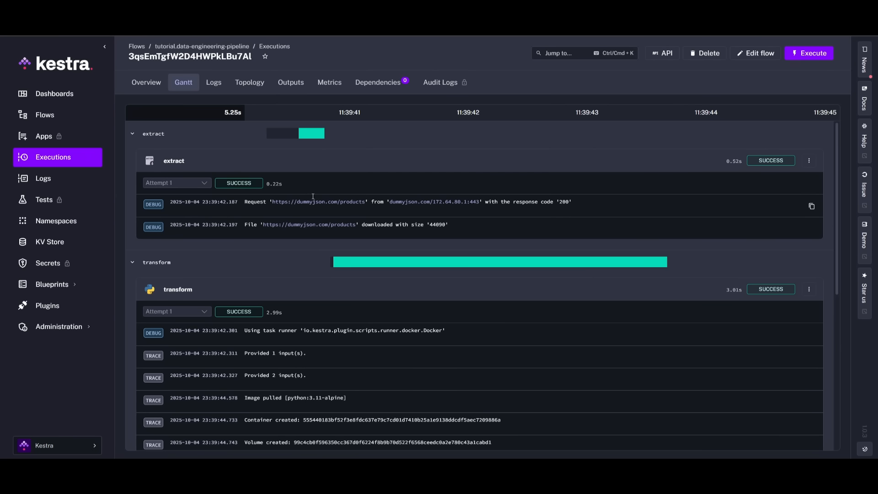
scroll(down, 3)
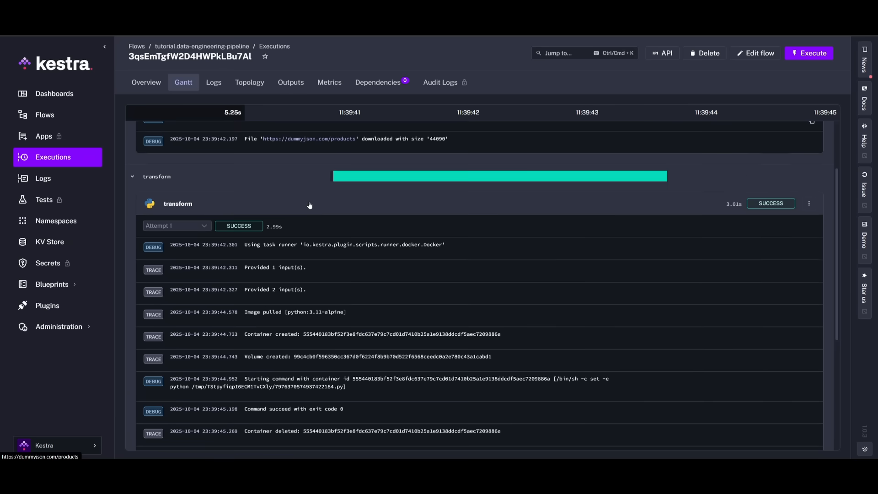
- Scroll the Gantt logs down to the query task's average-price-by-brand DuckDB SQL
scroll(down, 3)
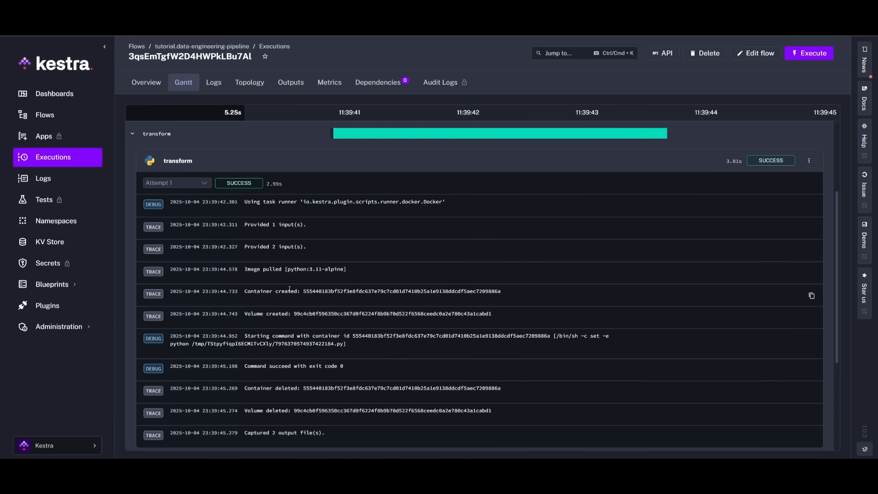
mouse_move(326, 207)
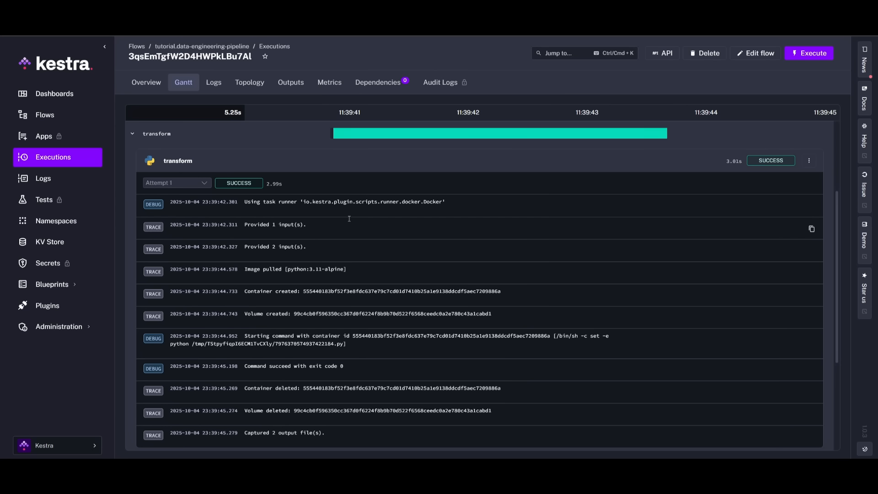
mouse_move(370, 262)
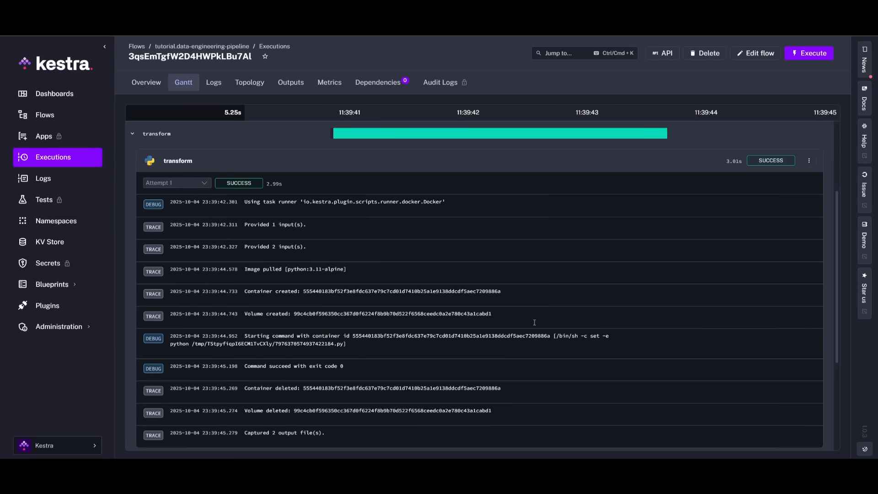
scroll(down, 3)
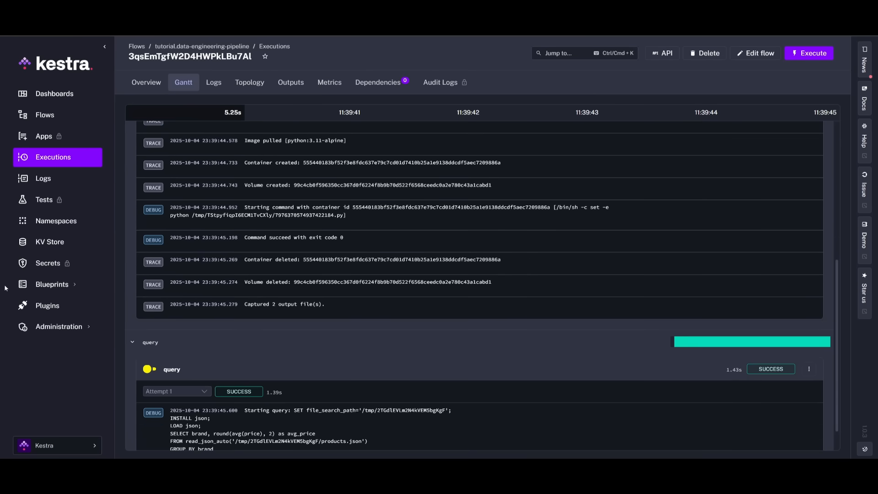
scroll(down, 3)
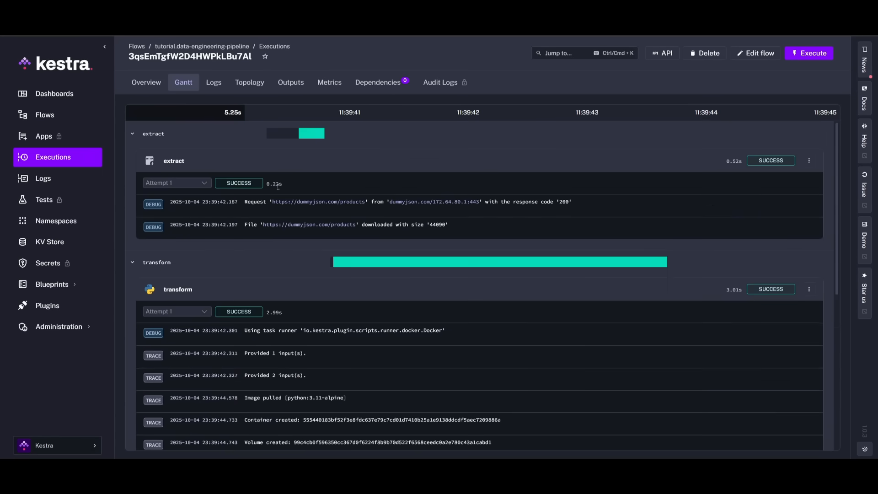
mouse_move(320, 254)
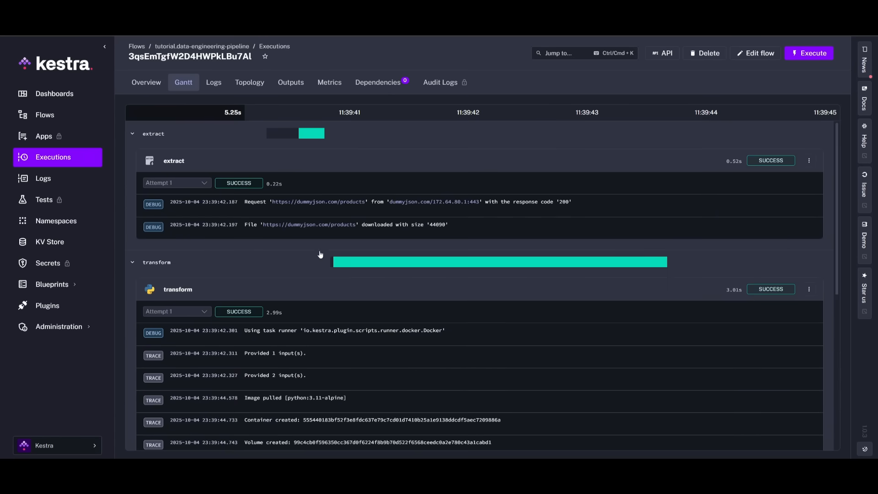
scroll(down, 3)
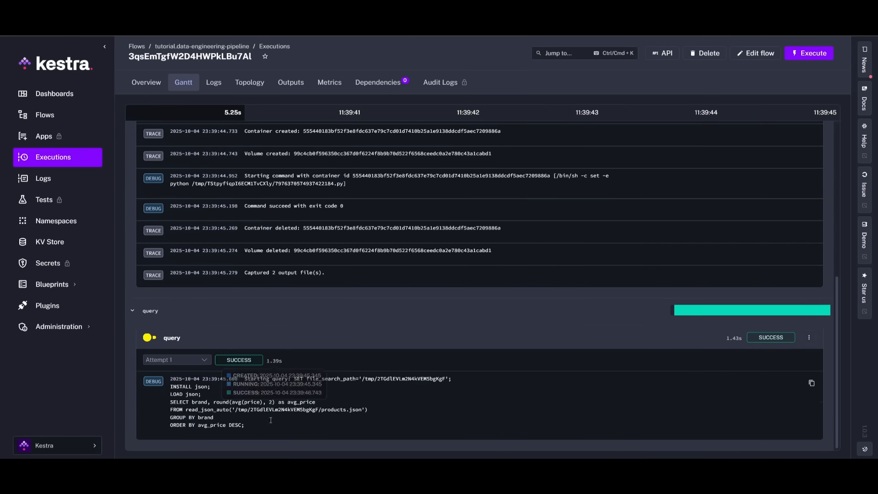
mouse_move(266, 424)
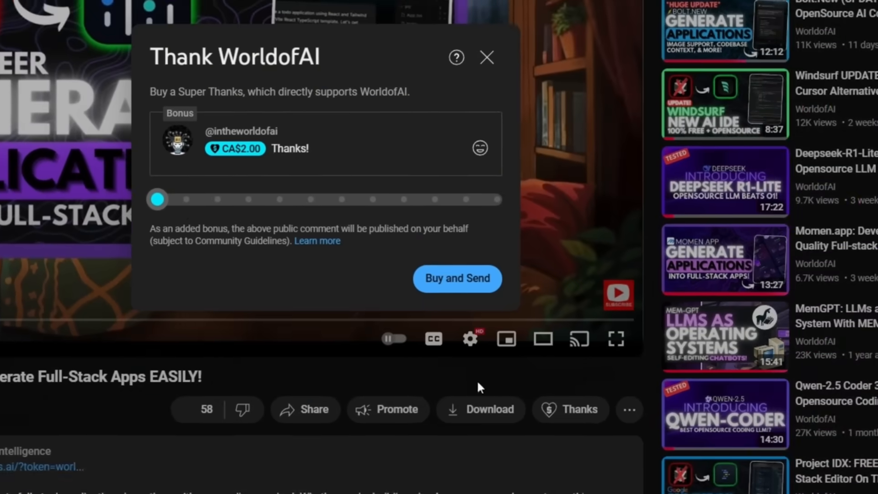
- Raise the Super Thanks amount from CA$5.00 to CA$200.00 and add an emoji
drag(157, 200, 350, 244)
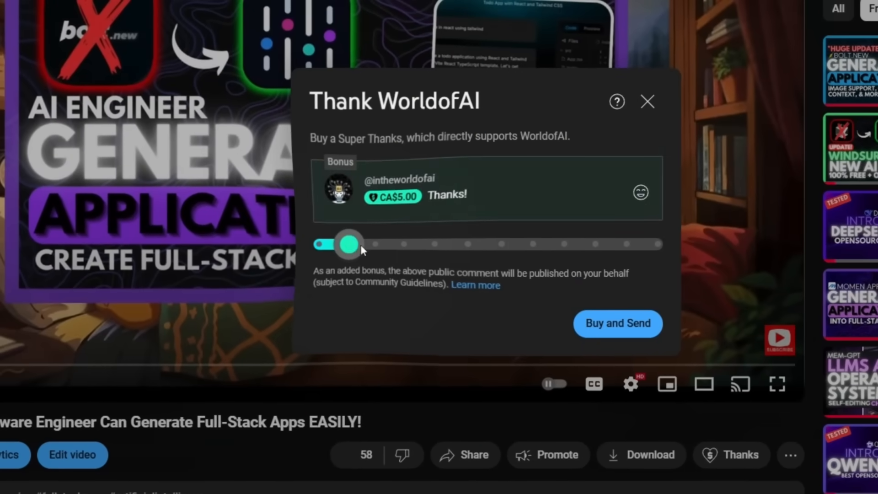
drag(349, 244, 542, 249)
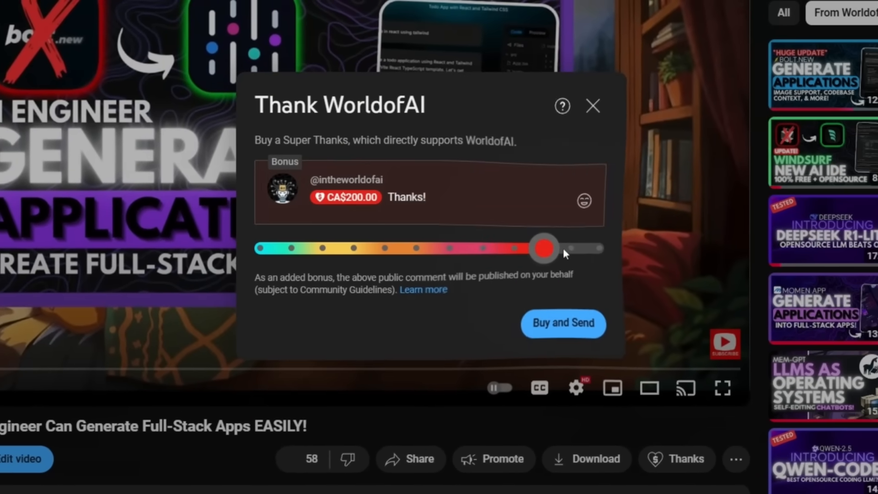
click(584, 197)
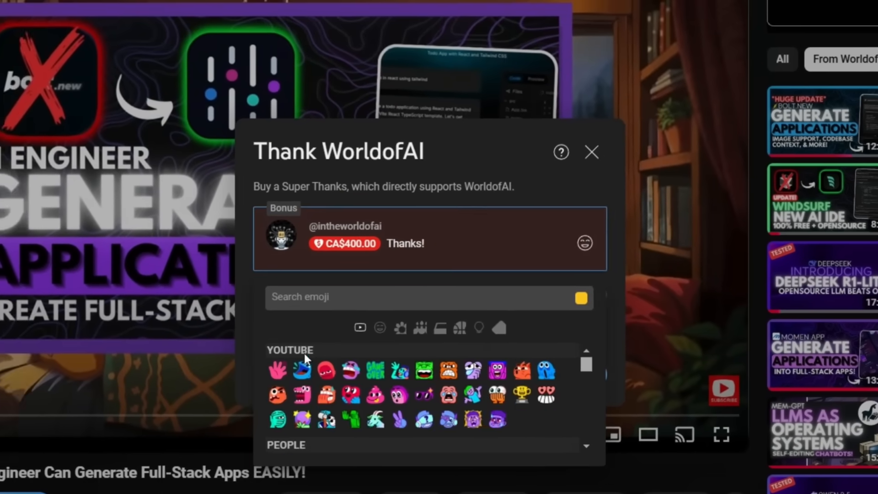
- Show WorldofAI's channel membership tiers and look at the AI Futurist tier
click(591, 152)
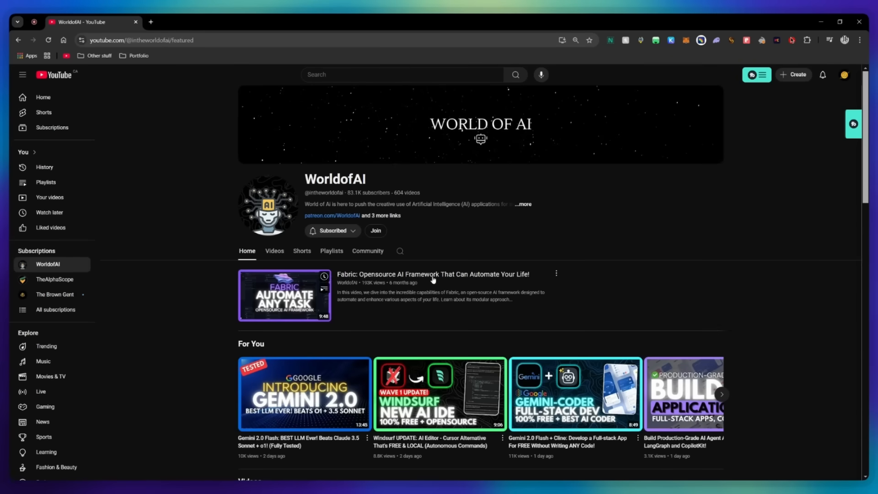
click(375, 230)
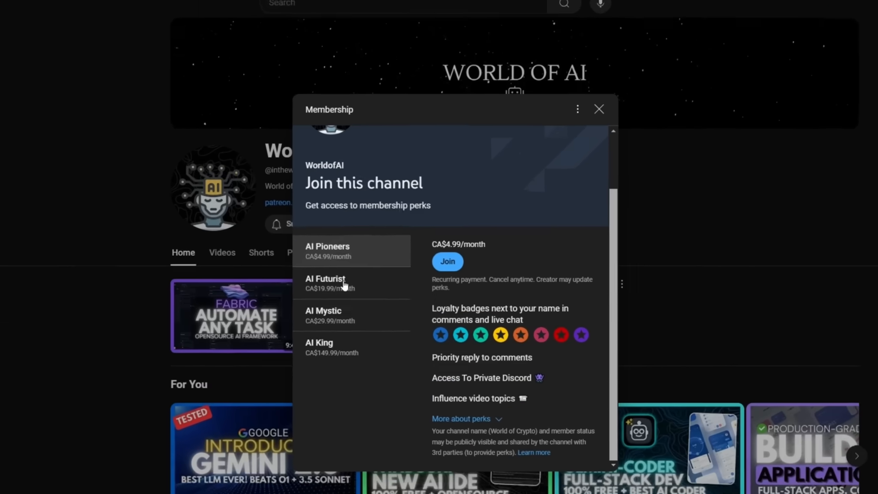
click(327, 315)
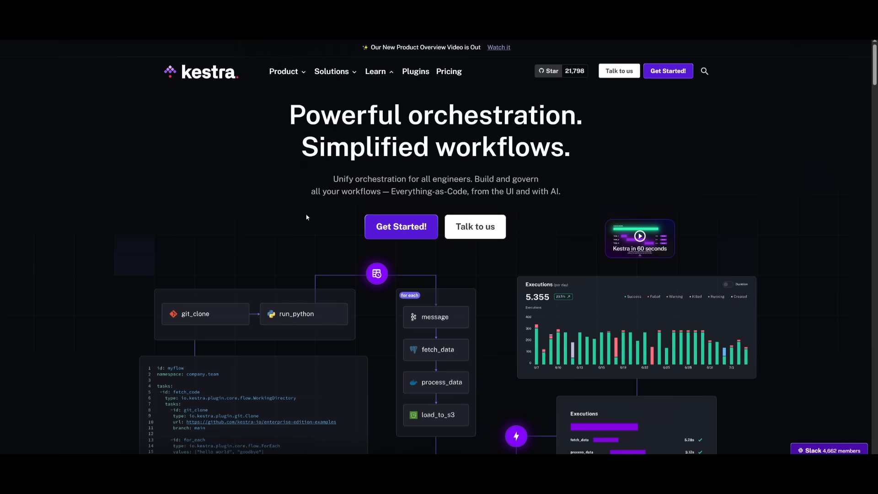
- Scroll the Kestra homepage through features, stats and testimonials to For Every Developer
scroll(down, 3)
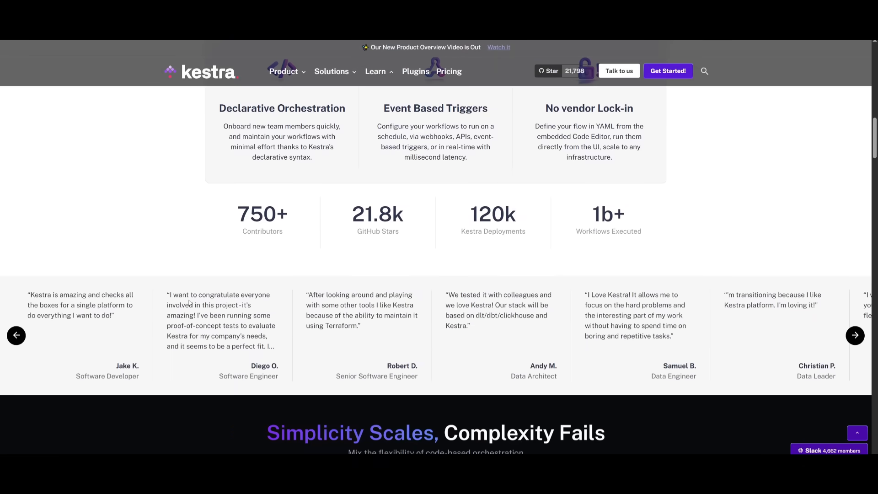
scroll(down, 3)
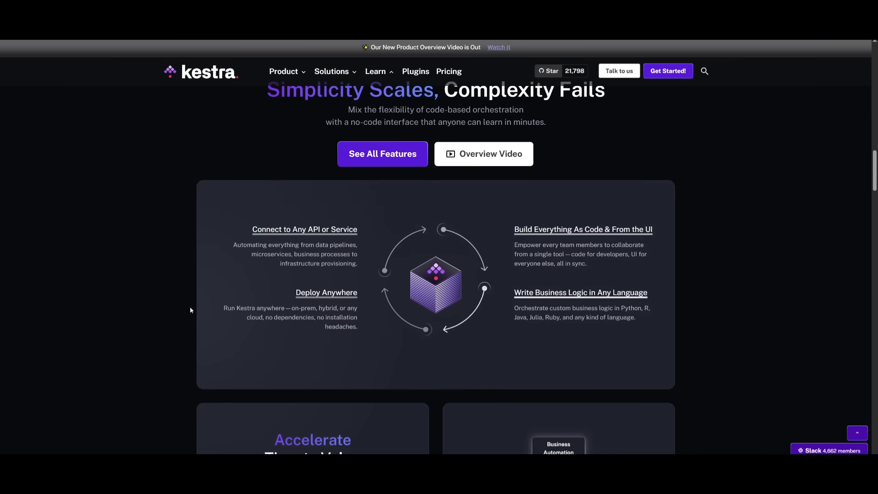
scroll(down, 3)
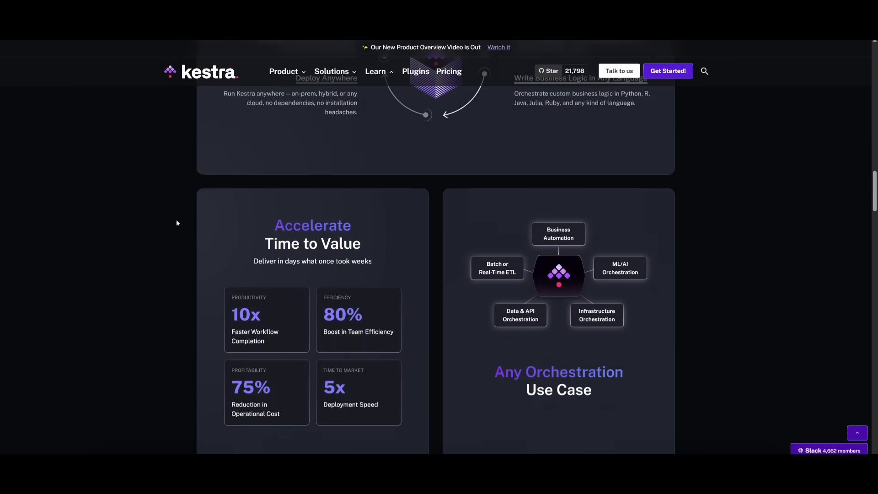
mouse_move(185, 241)
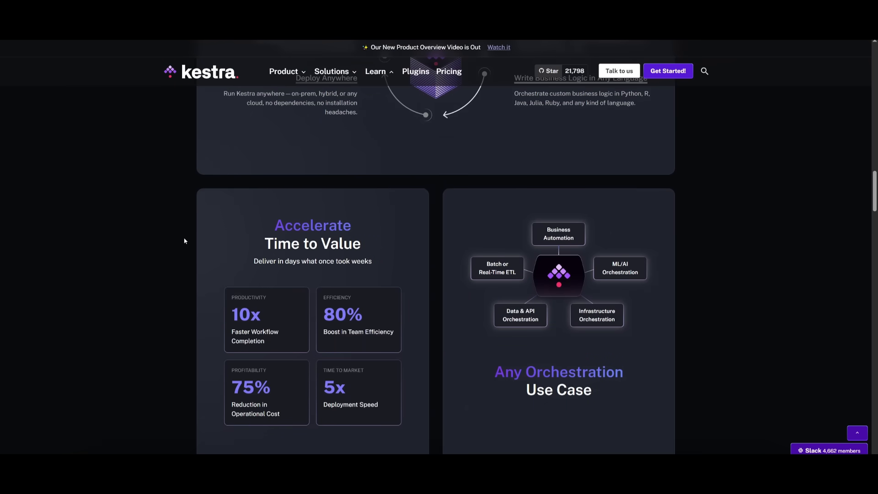
scroll(down, 3)
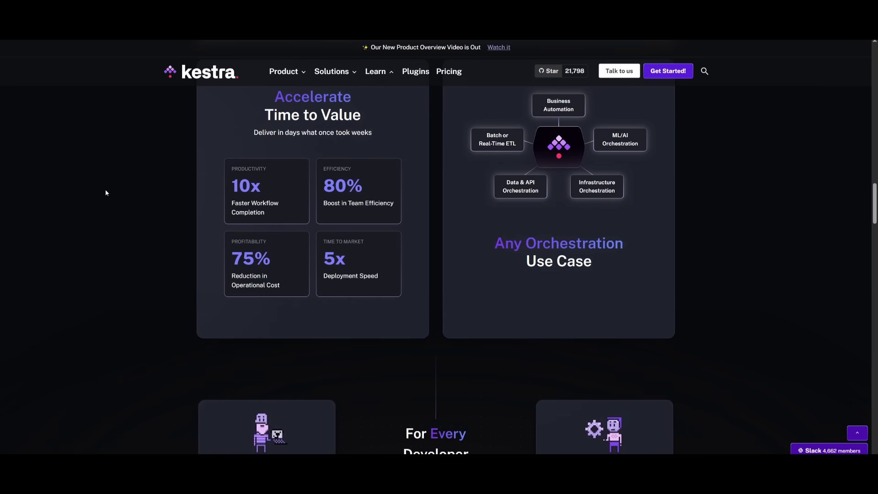
scroll(down, 3)
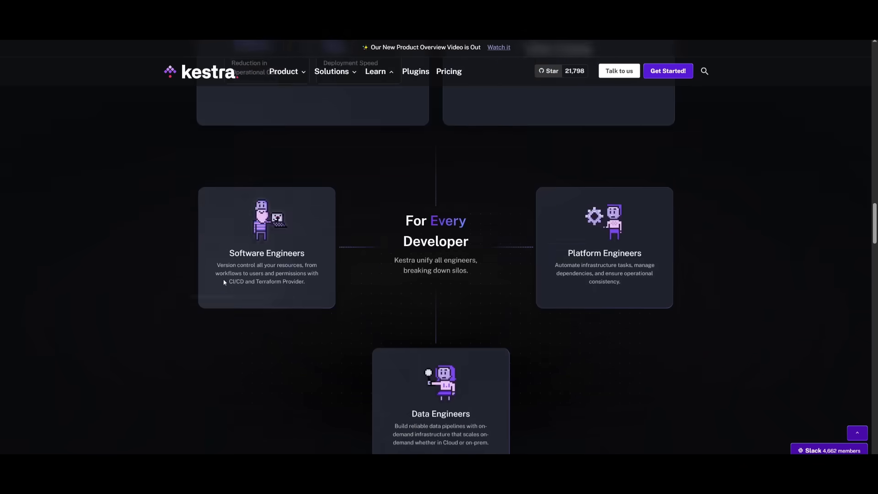
scroll(down, 3)
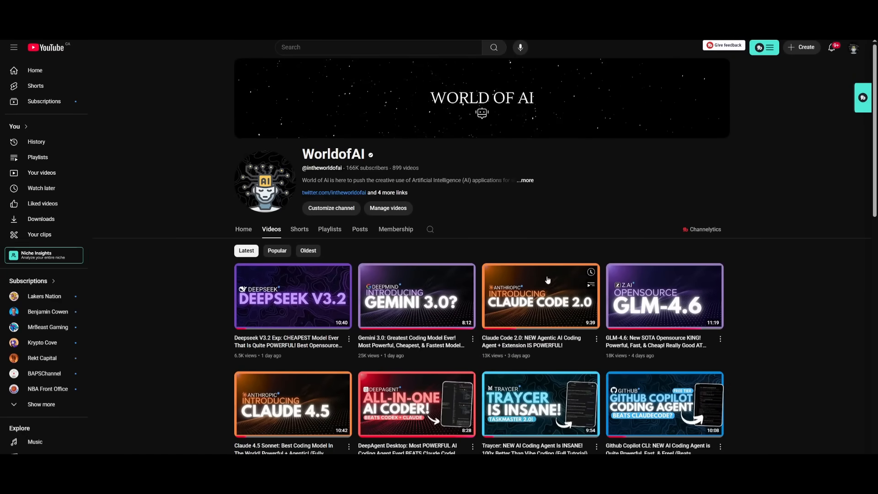
- Scroll WorldofAI's latest uploads past month-old AI coding-agent videos
scroll(down, 3)
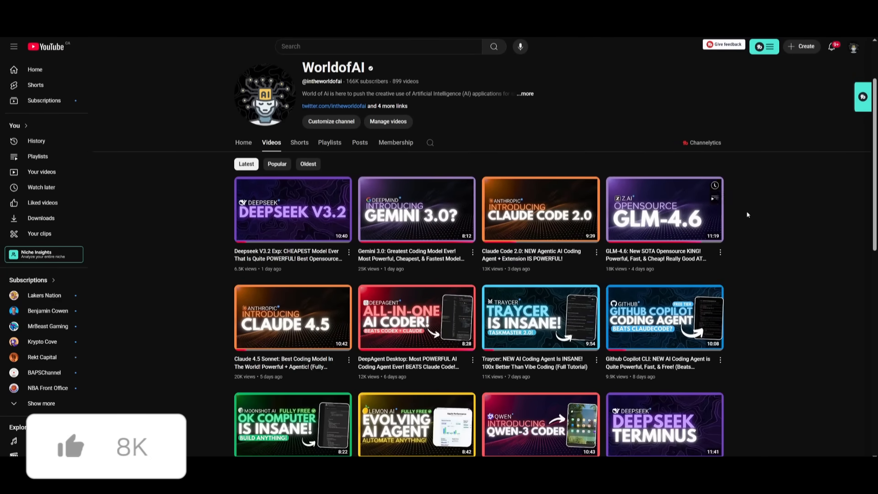
scroll(down, 3)
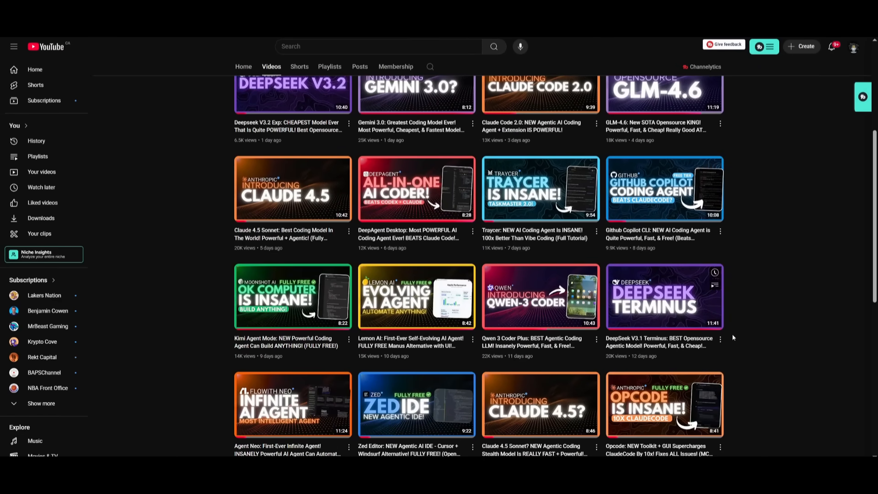
scroll(down, 3)
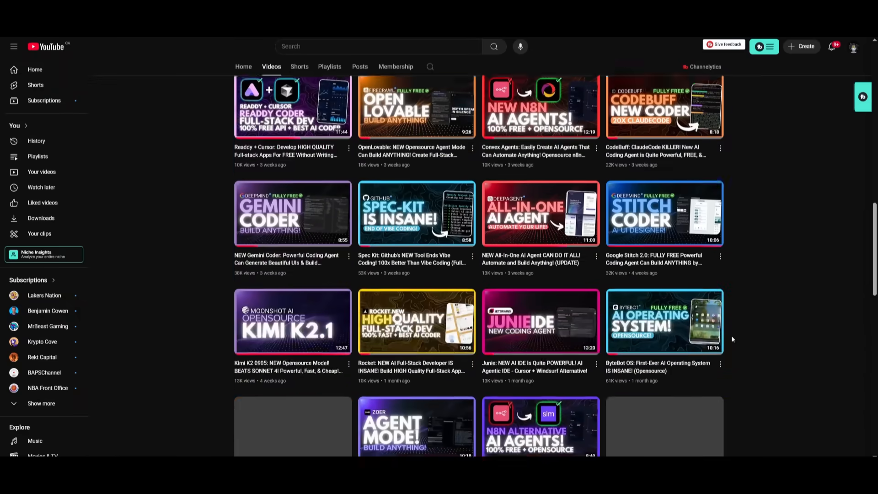
scroll(down, 3)
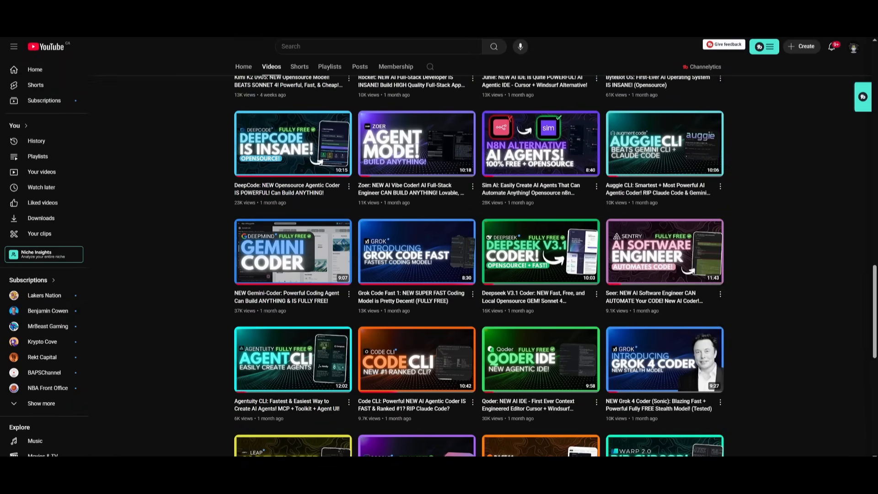